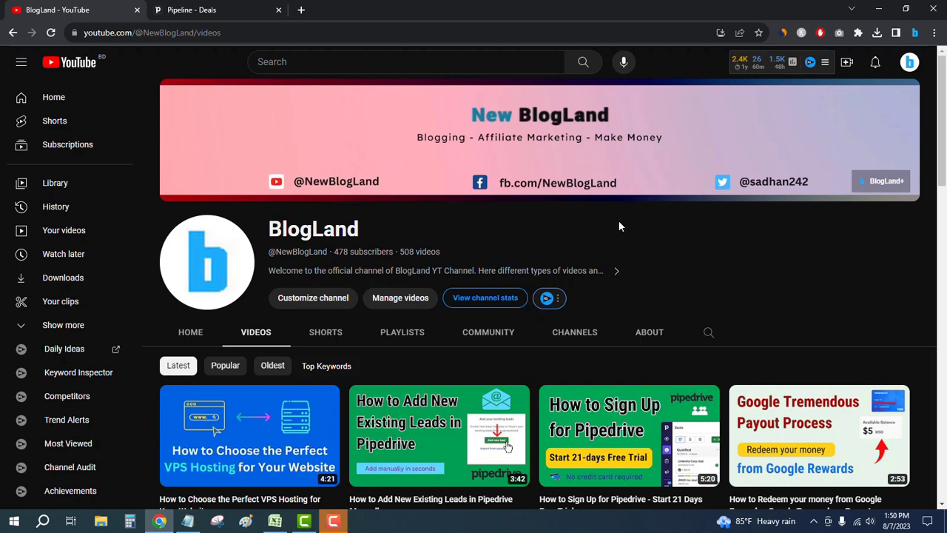
{"action": "mouse_move", "coordinate": [571, 228]}
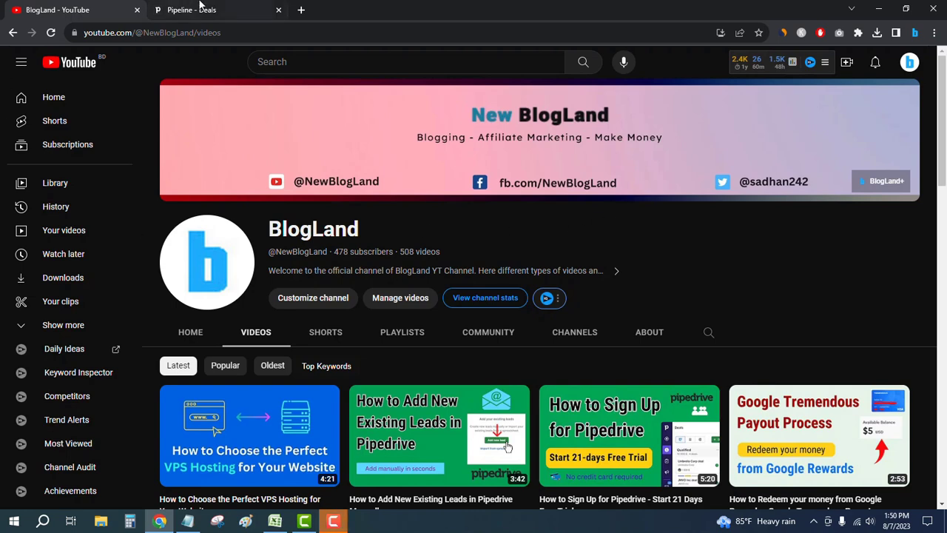
Switch from the YouTube page to Pipedrive's Deals pipeline.
{"action": "left_click", "coordinate": [191, 9]}
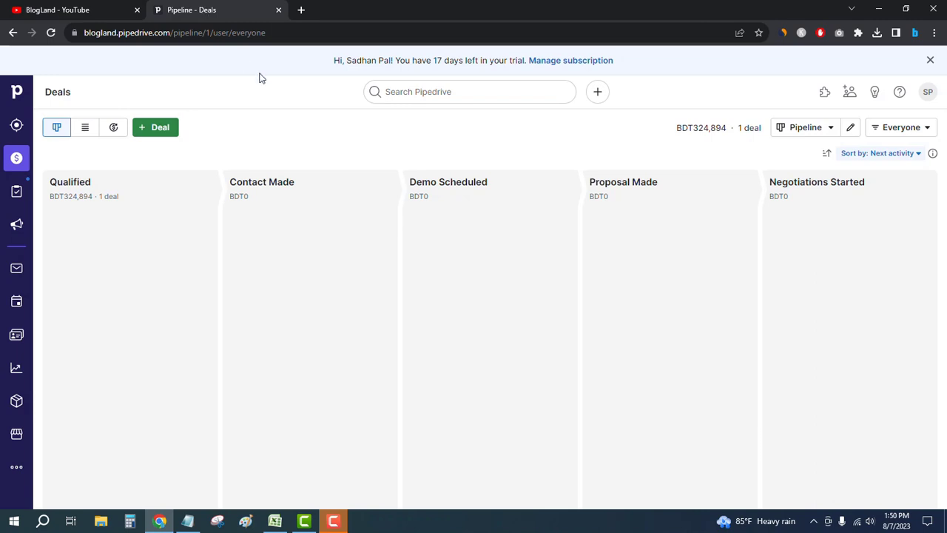
{"action": "mouse_move", "coordinate": [329, 139]}
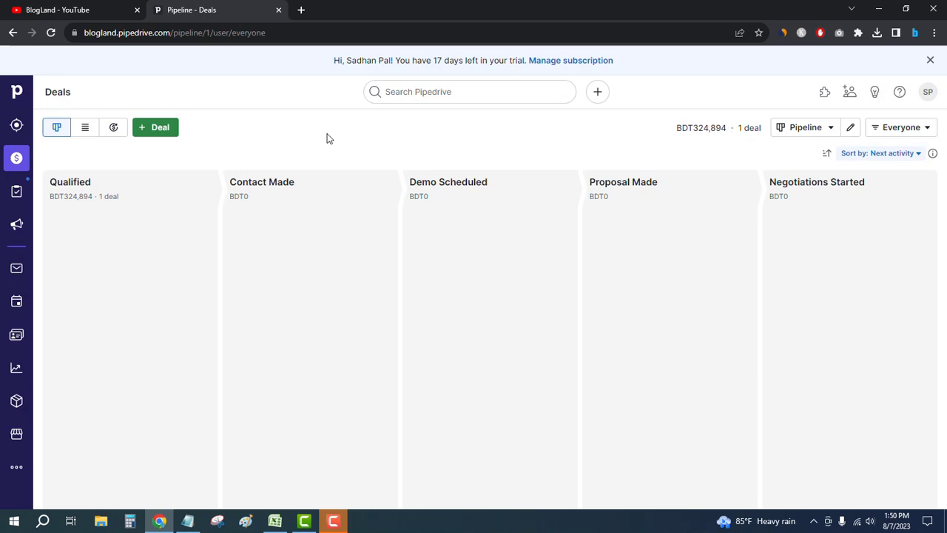
{"action": "mouse_move", "coordinate": [310, 148]}
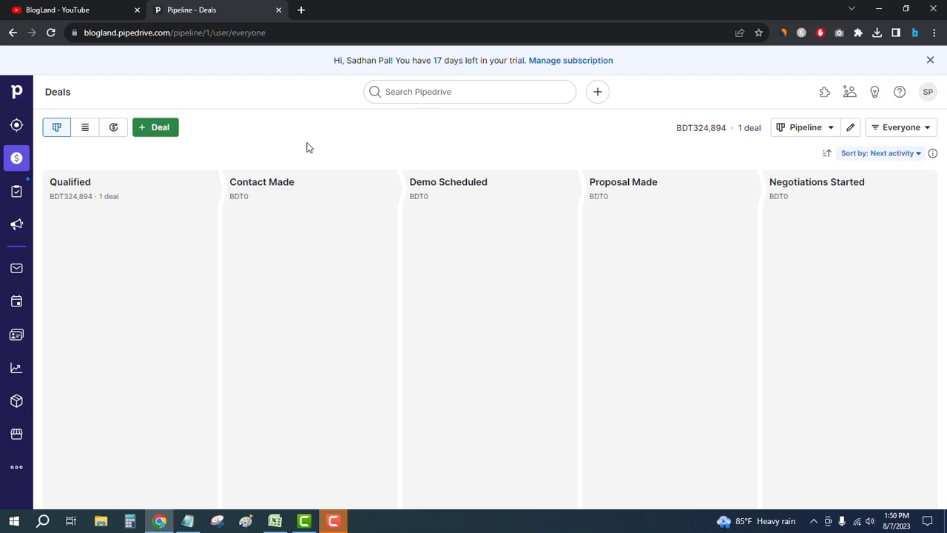
{"action": "mouse_move", "coordinate": [37, 136]}
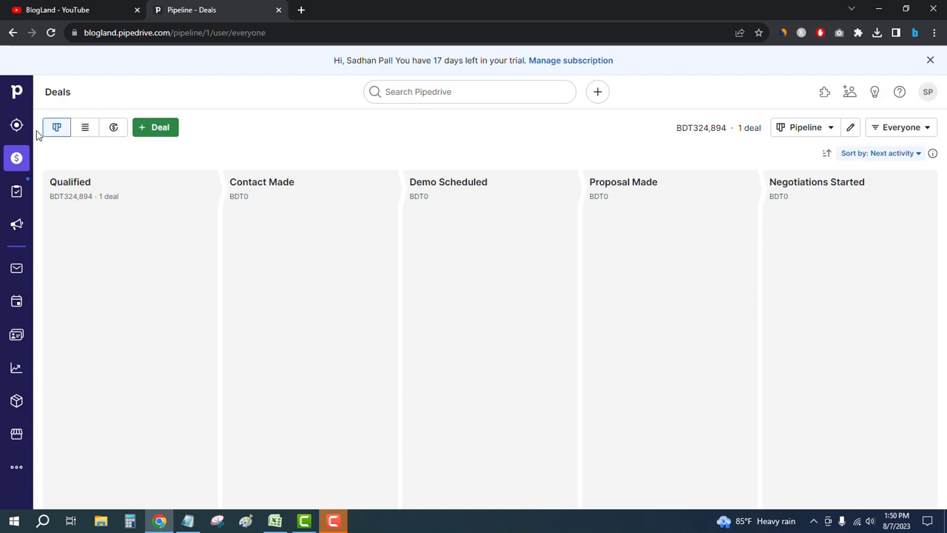
Go to the Leads Inbox from the left sidebar.
{"action": "left_click", "coordinate": [16, 124]}
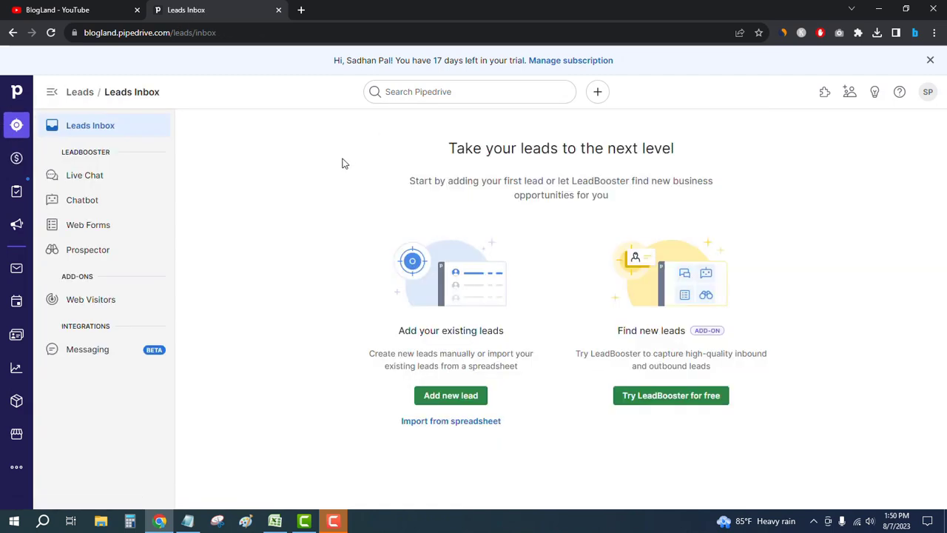
{"action": "mouse_move", "coordinate": [562, 372]}
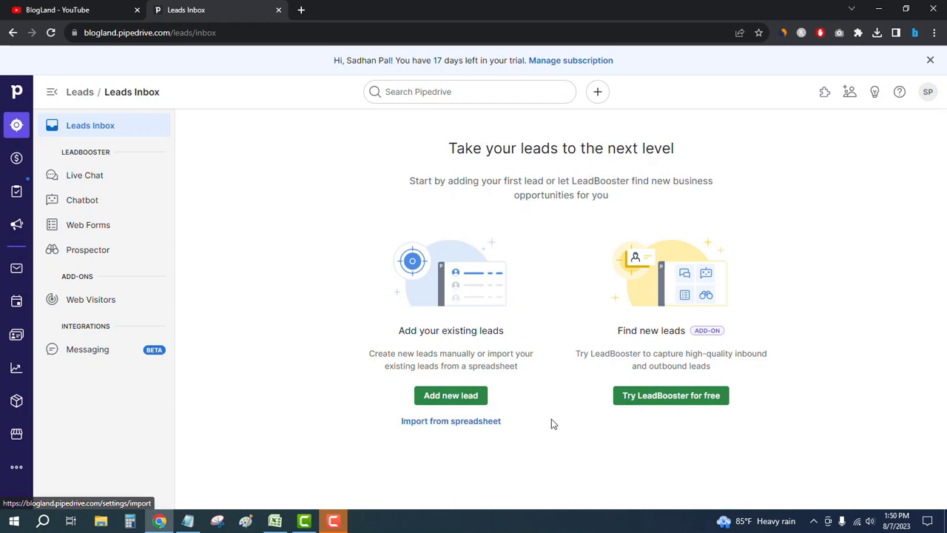
{"action": "mouse_move", "coordinate": [272, 212]}
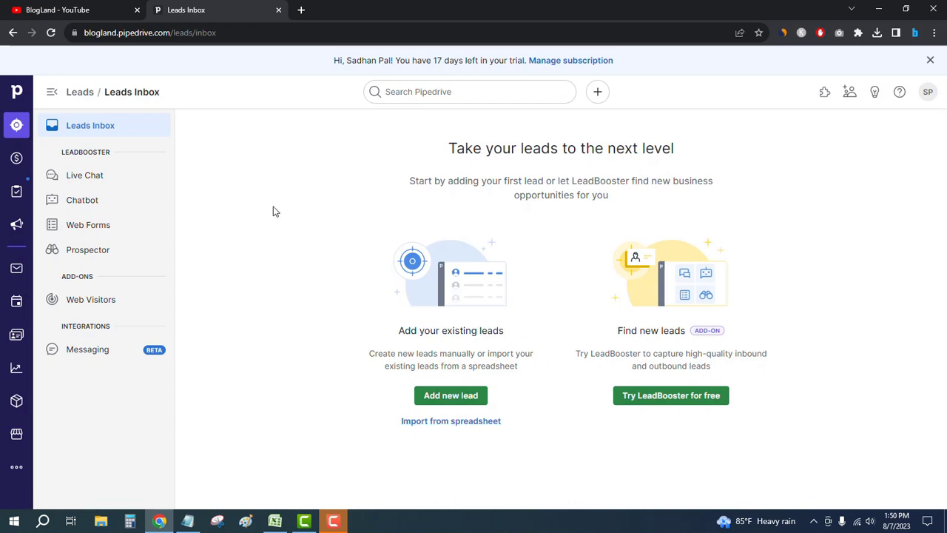
{"action": "mouse_move", "coordinate": [283, 244]}
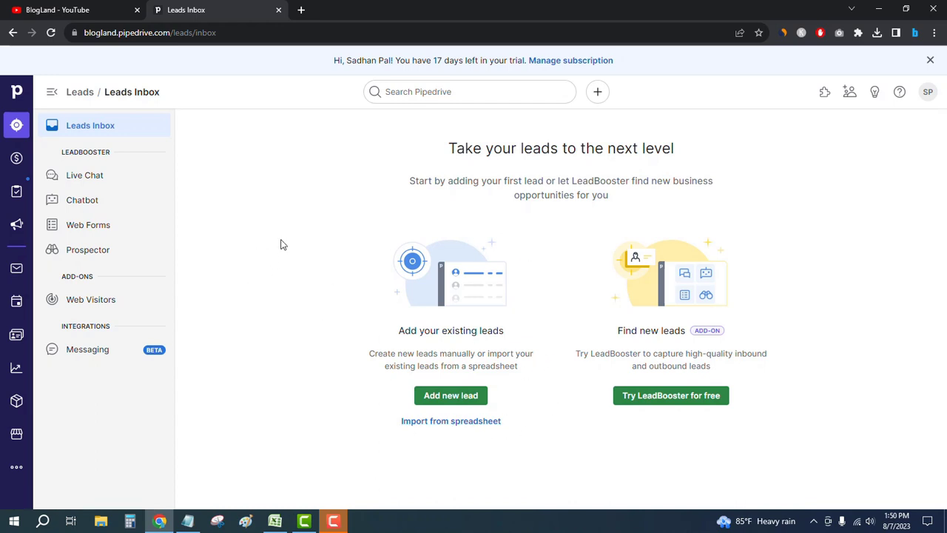
Bring up contacts.xlsx in Excel and select the John Smith name cell.
{"action": "left_click", "coordinate": [275, 521]}
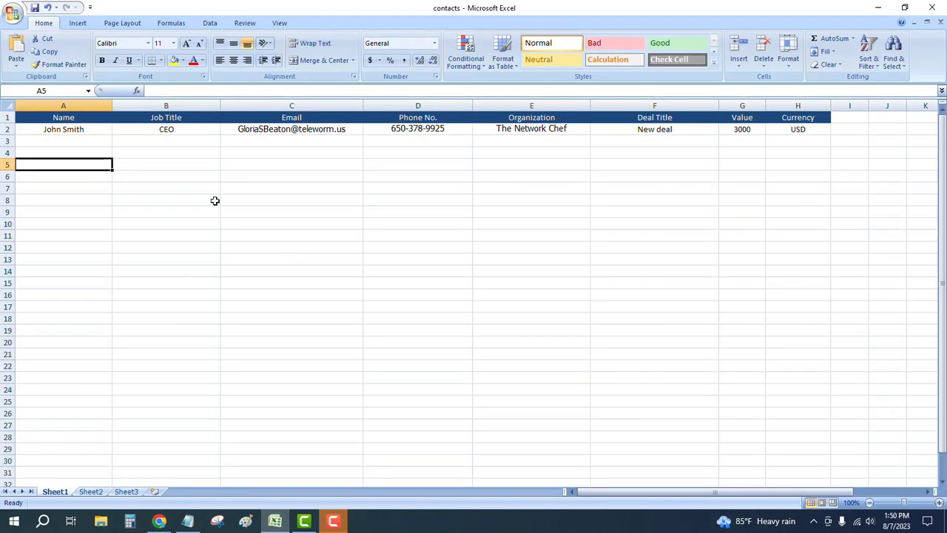
{"action": "left_click", "coordinate": [166, 200]}
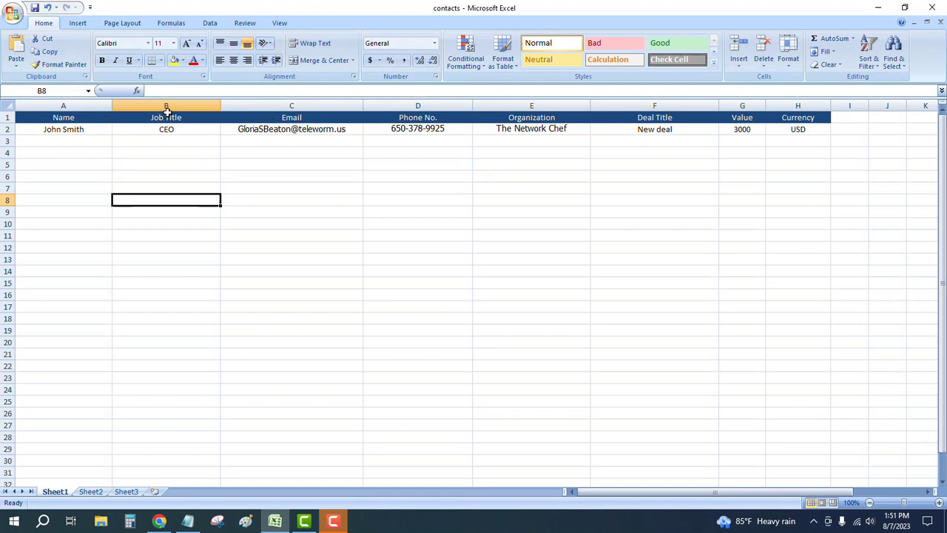
{"action": "mouse_move", "coordinate": [195, 121]}
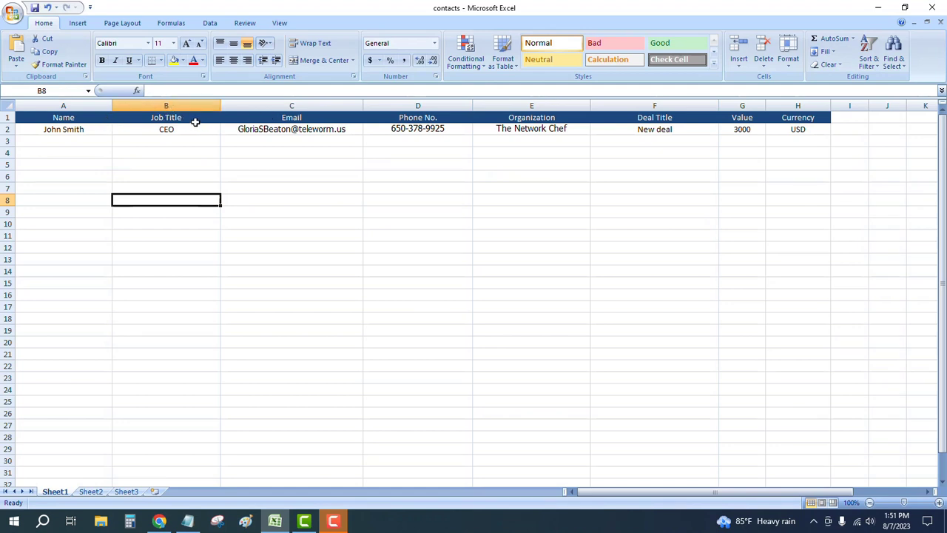
{"action": "mouse_move", "coordinate": [476, 123]}
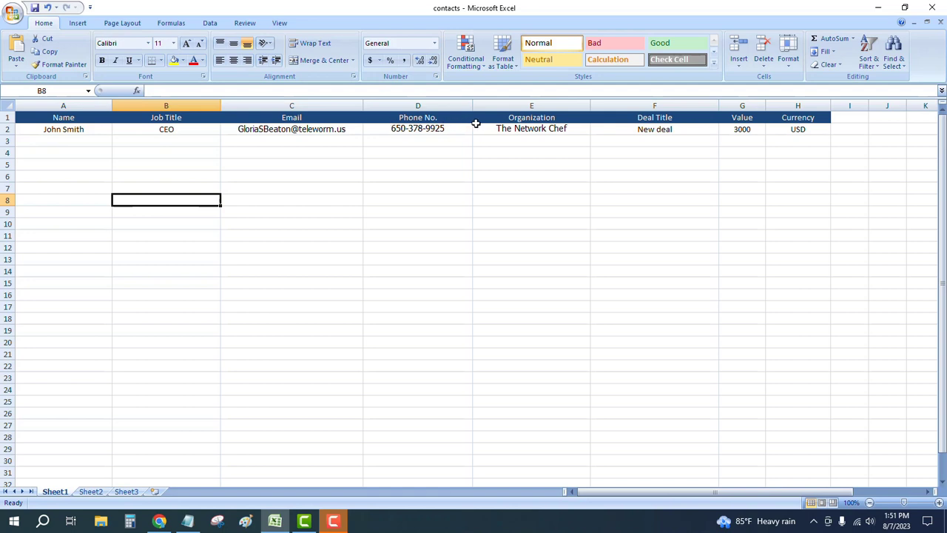
{"action": "mouse_move", "coordinate": [734, 118]}
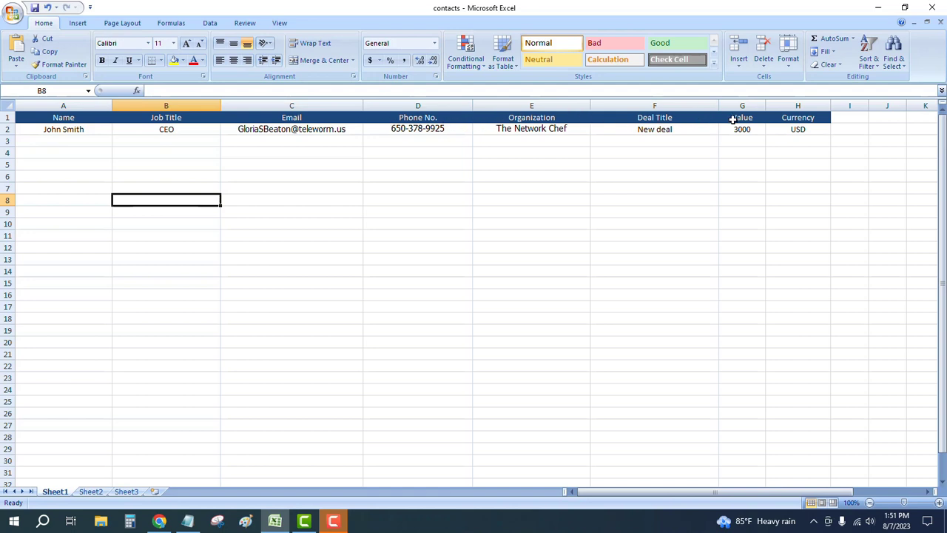
{"action": "mouse_move", "coordinate": [598, 175]}
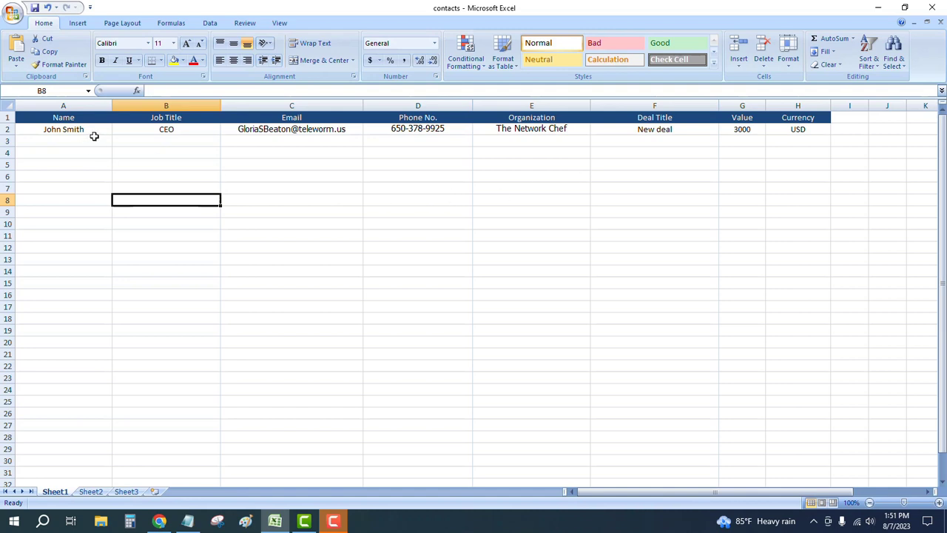
{"action": "left_click", "coordinate": [62, 129]}
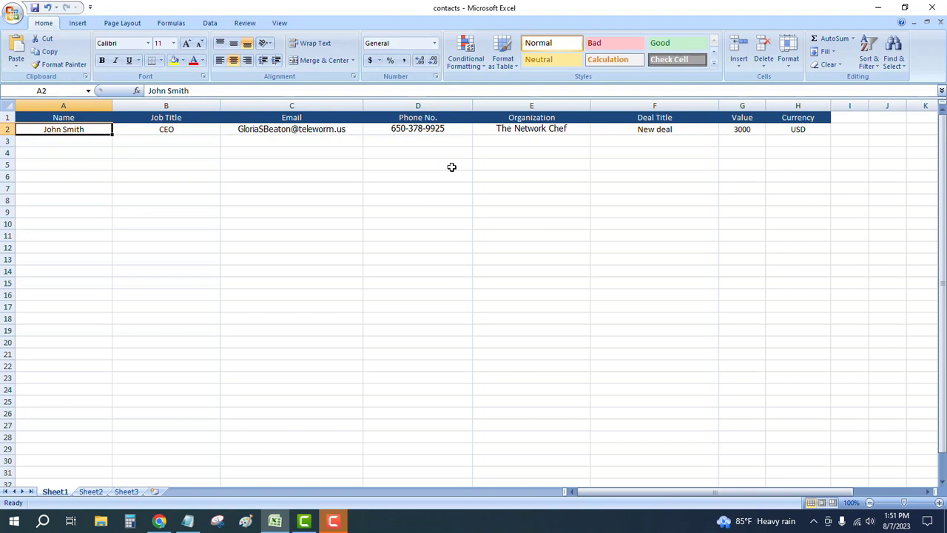
{"action": "mouse_move", "coordinate": [421, 143]}
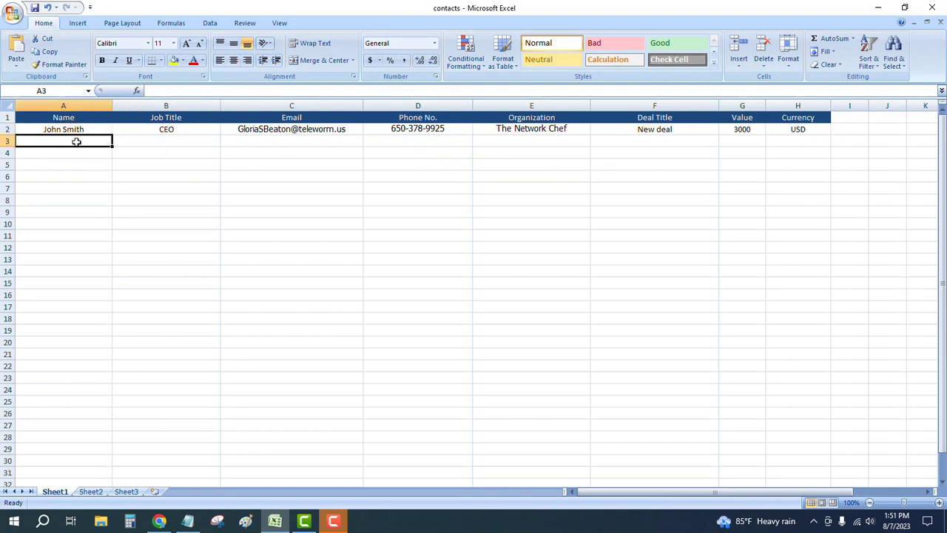
{"action": "mouse_move", "coordinate": [741, 155]}
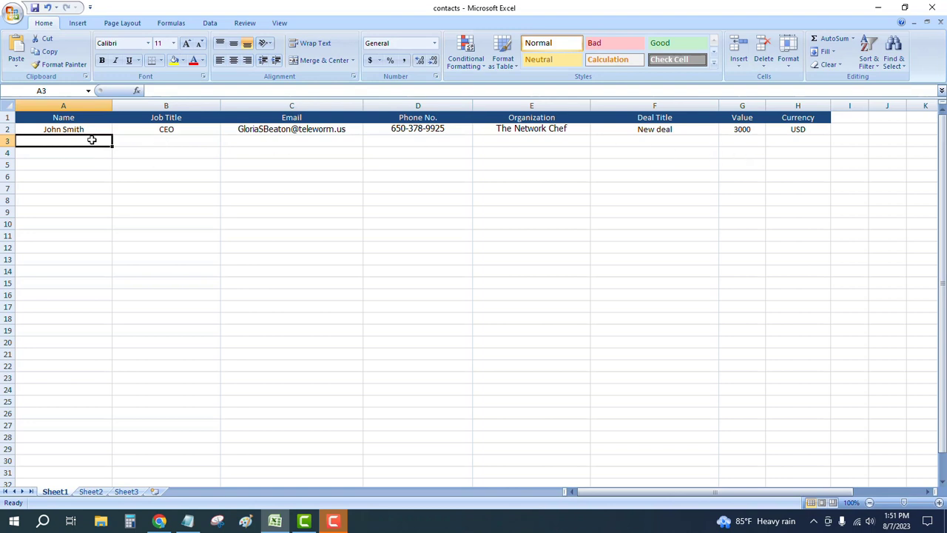
Enter Sadhan as the second contact's name and Founder as the job title in row 3.
{"action": "type", "text": "Sadhan"}
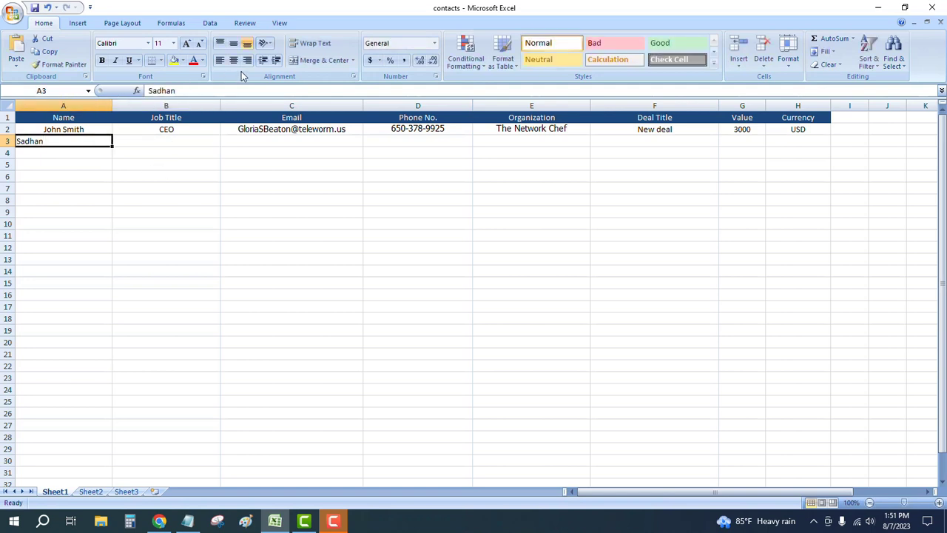
{"action": "left_click", "coordinate": [166, 141]}
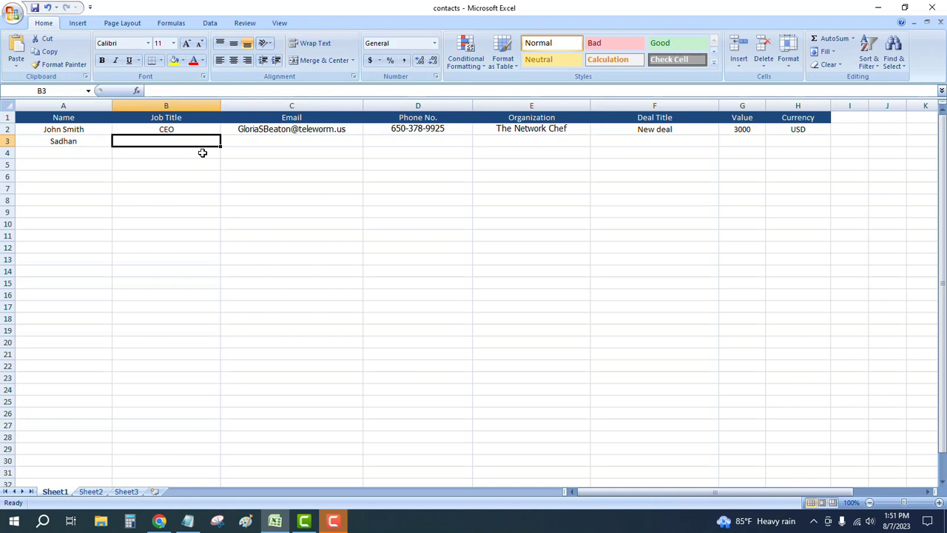
{"action": "mouse_move", "coordinate": [219, 168]}
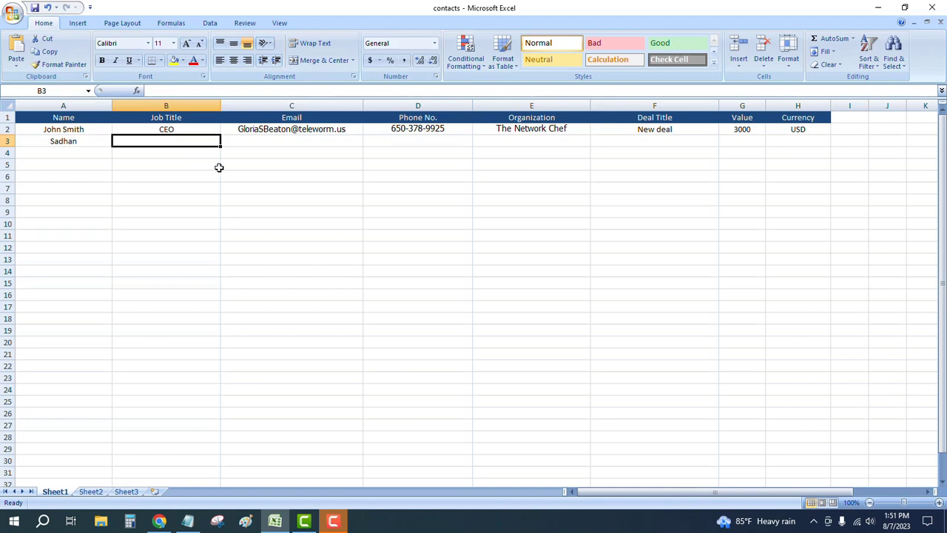
{"action": "type", "text": "Founder"}
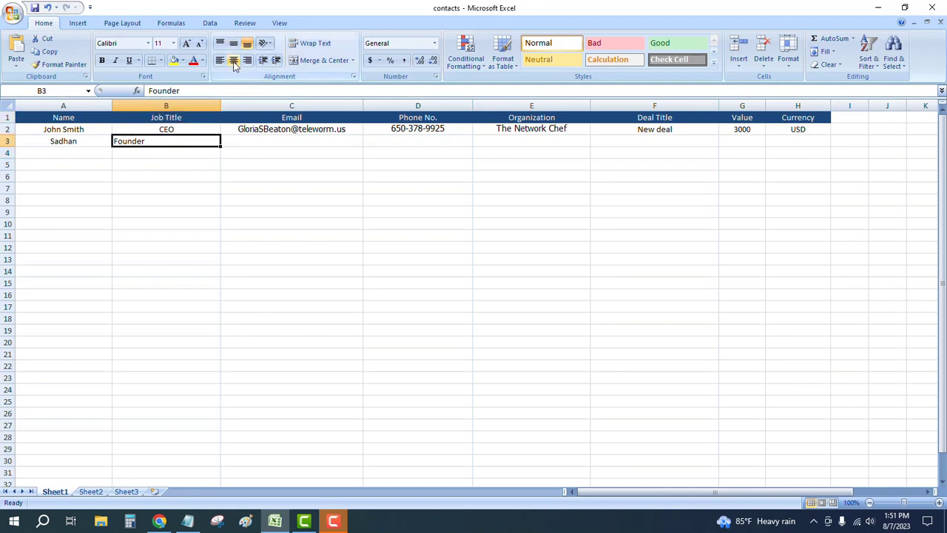
{"action": "left_click", "coordinate": [292, 153]}
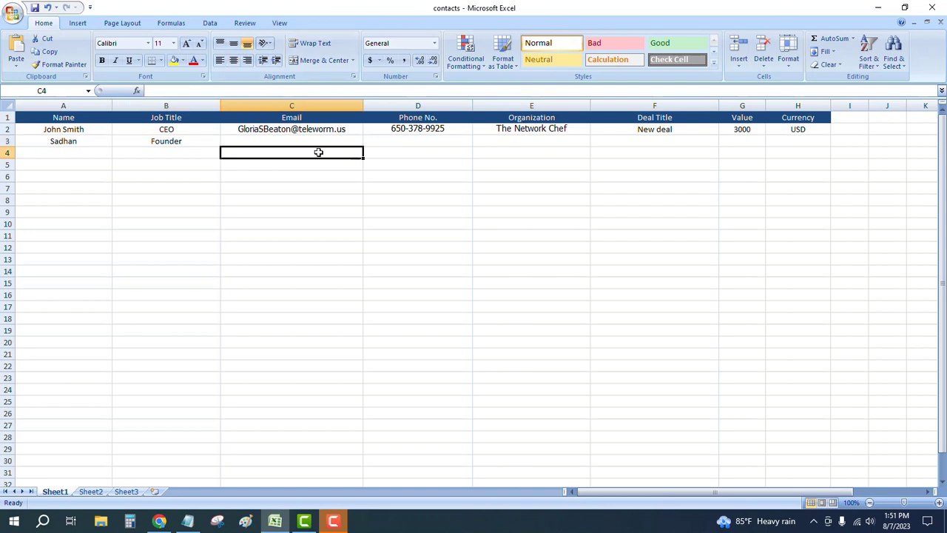
{"action": "left_click", "coordinate": [291, 141]}
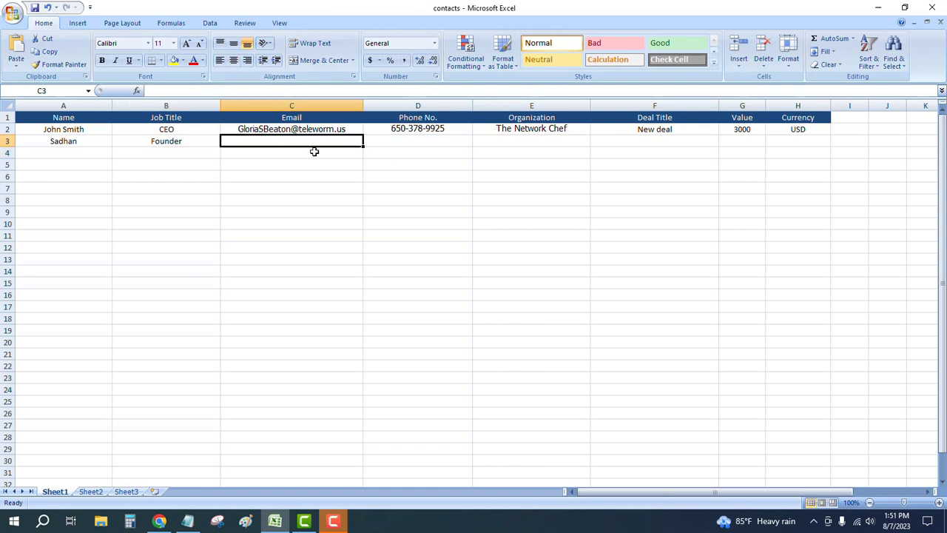
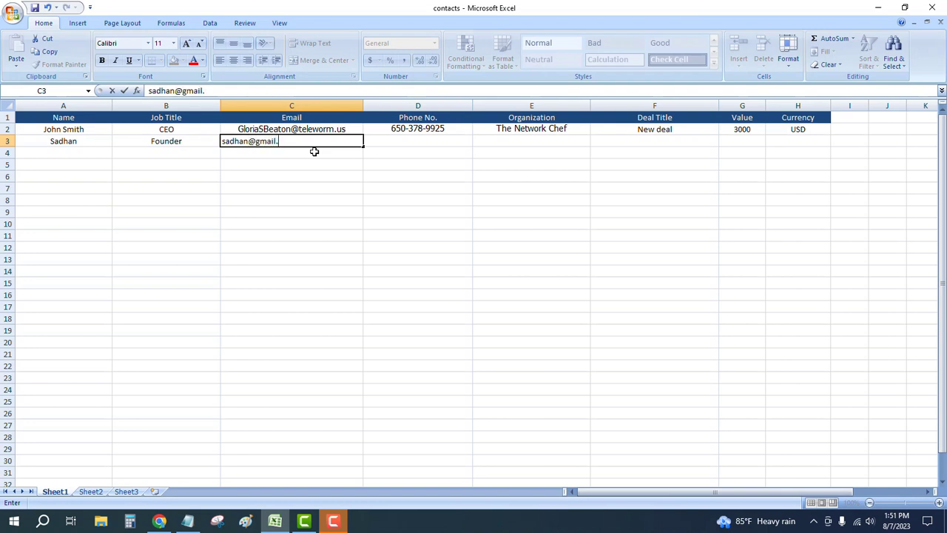
{"action": "key", "text": "Return"}
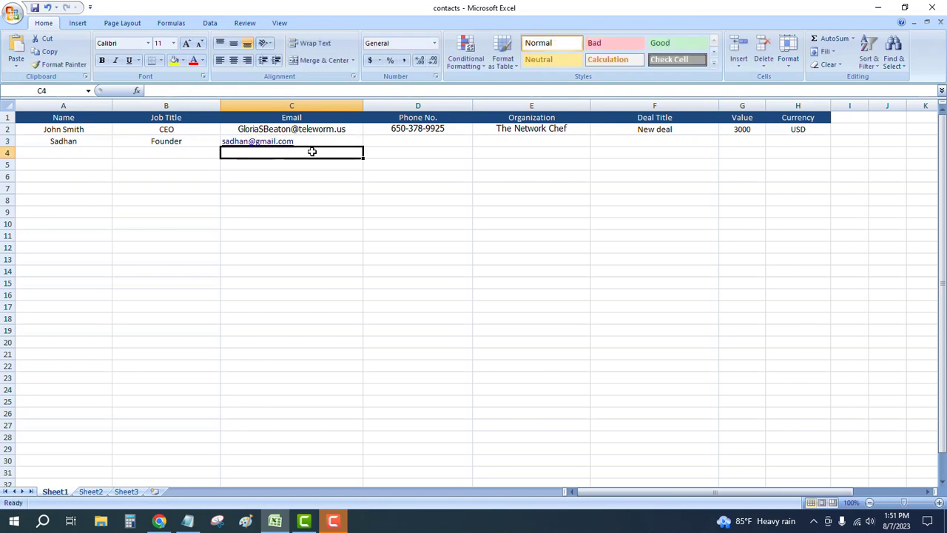
{"action": "left_click", "coordinate": [290, 141]}
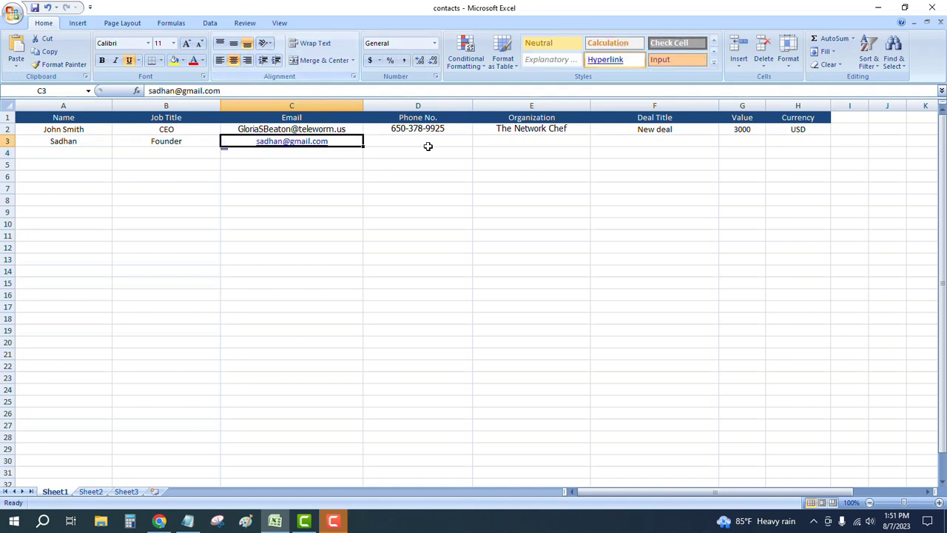
{"action": "left_click", "coordinate": [417, 142]}
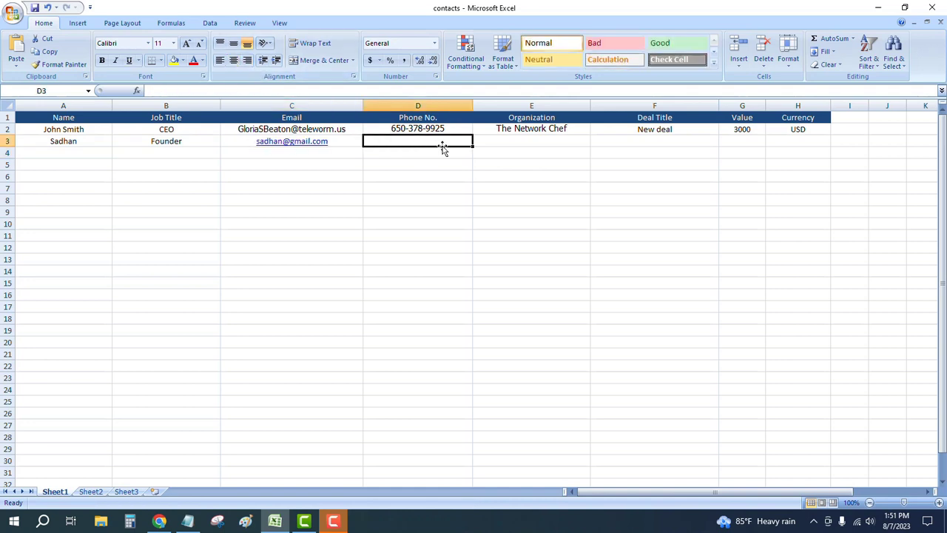
{"action": "mouse_move", "coordinate": [442, 163]}
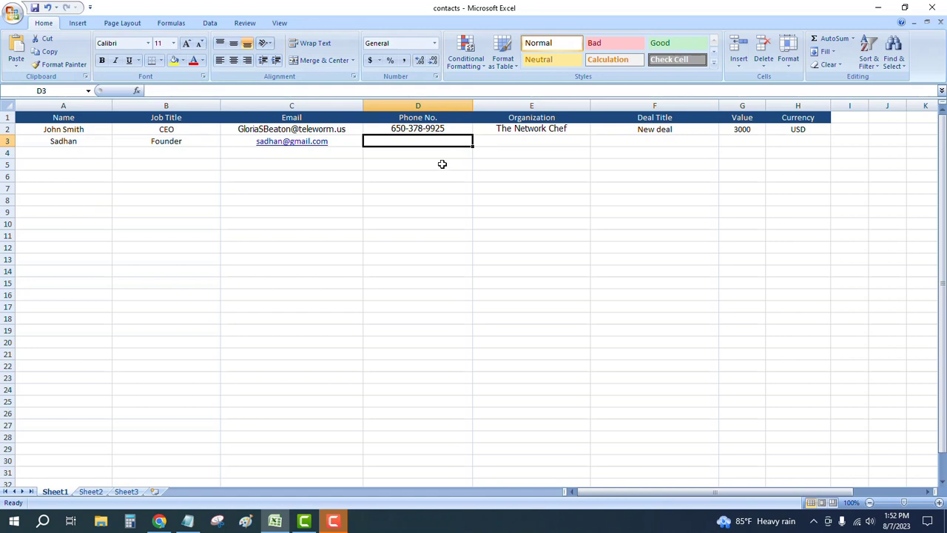
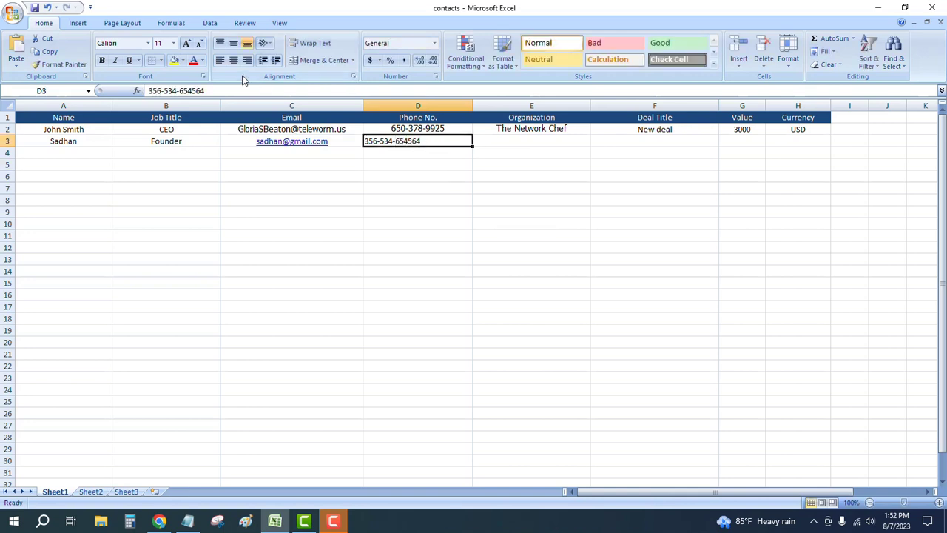
Fill row 3 with organization BlogLand and deal title First deal.
{"action": "left_click", "coordinate": [531, 141]}
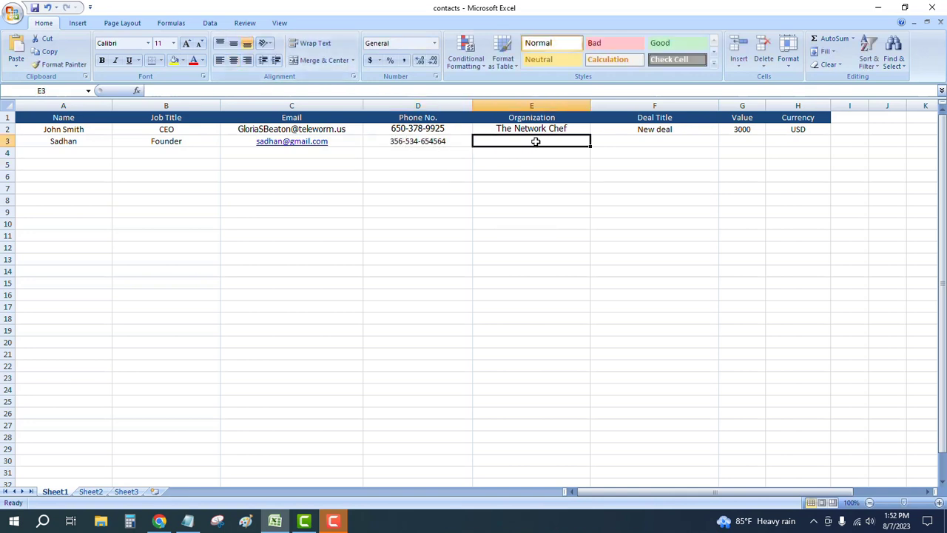
{"action": "type", "text": "B"}
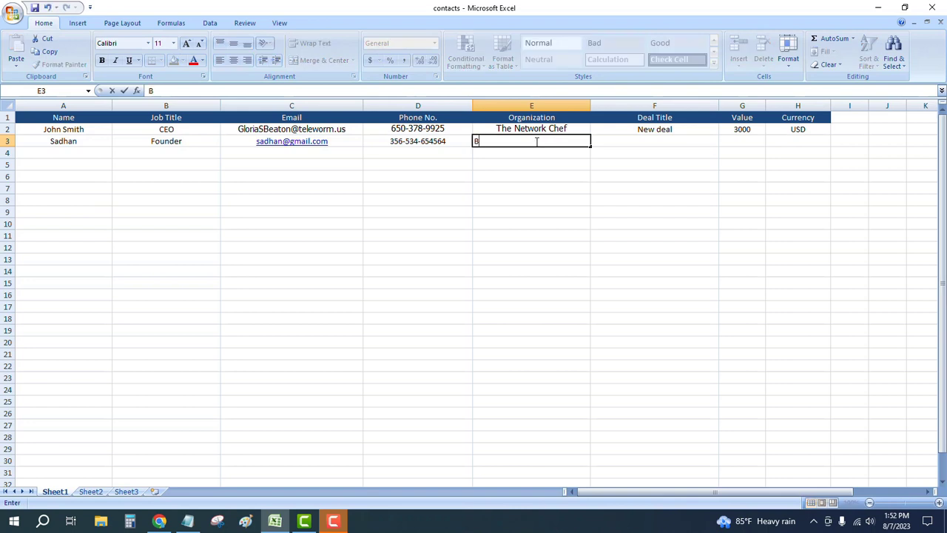
{"action": "type", "text": "logLan d"}
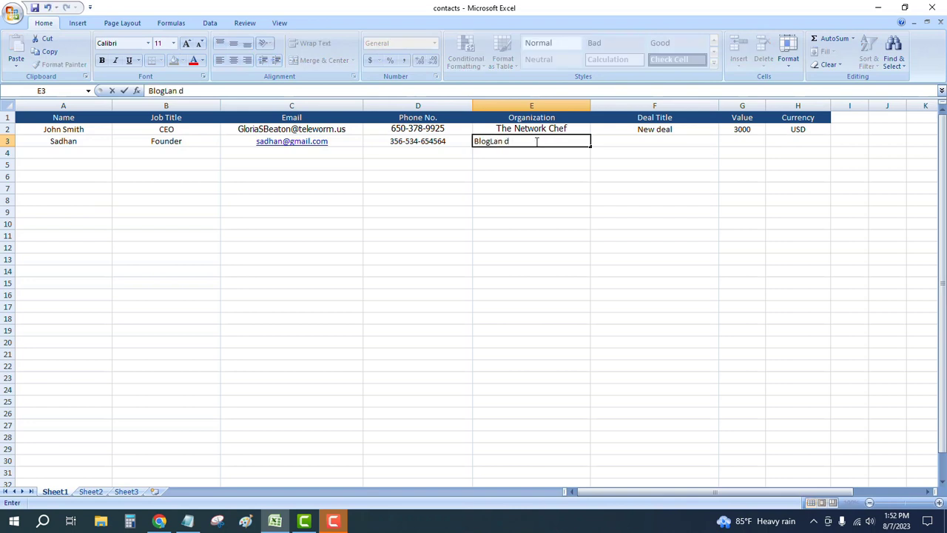
{"action": "key", "text": "Return"}
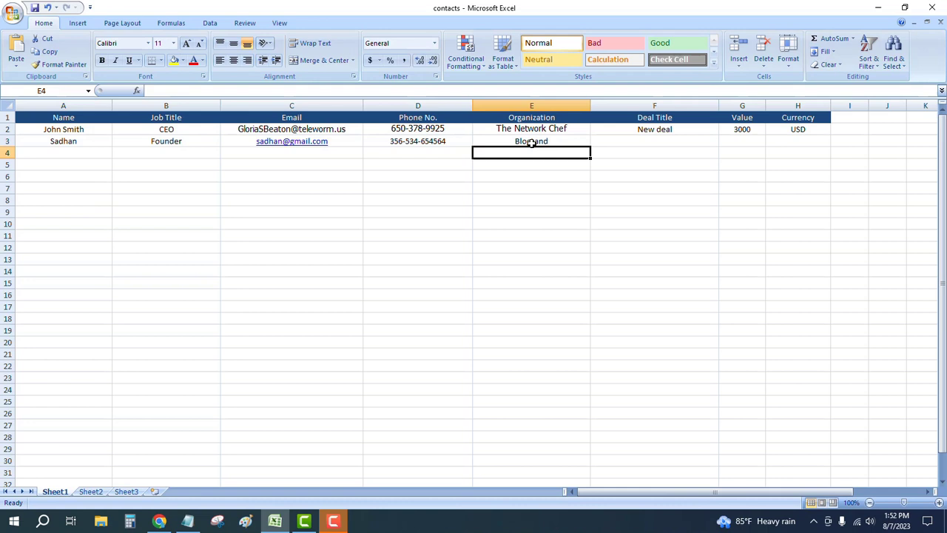
{"action": "left_click", "coordinate": [654, 141]}
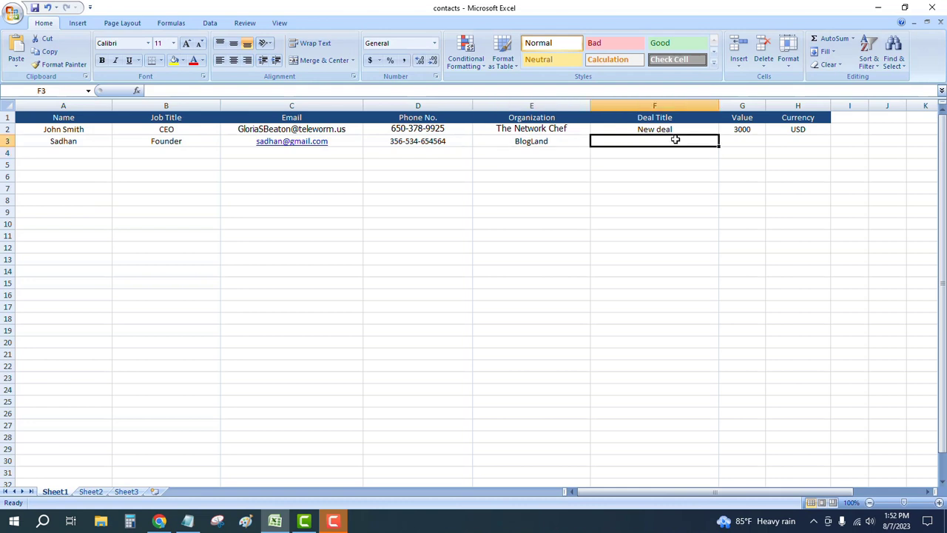
{"action": "type", "text": "New deal"}
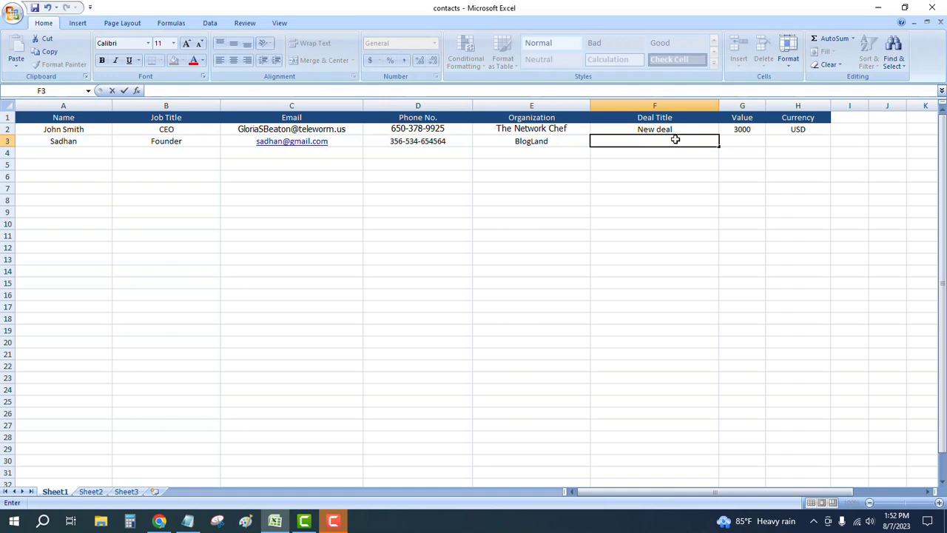
{"action": "type", "text": "B"}
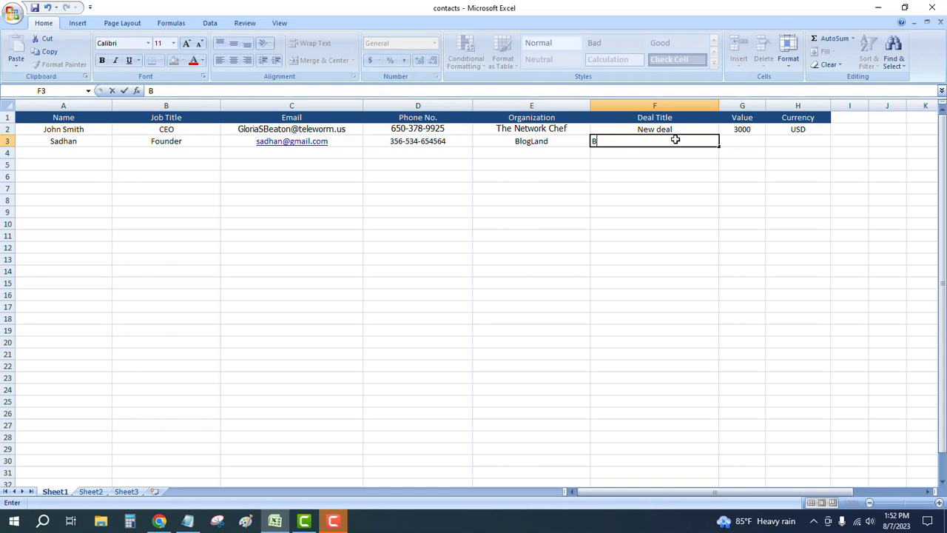
{"action": "type", "text": "First de"}
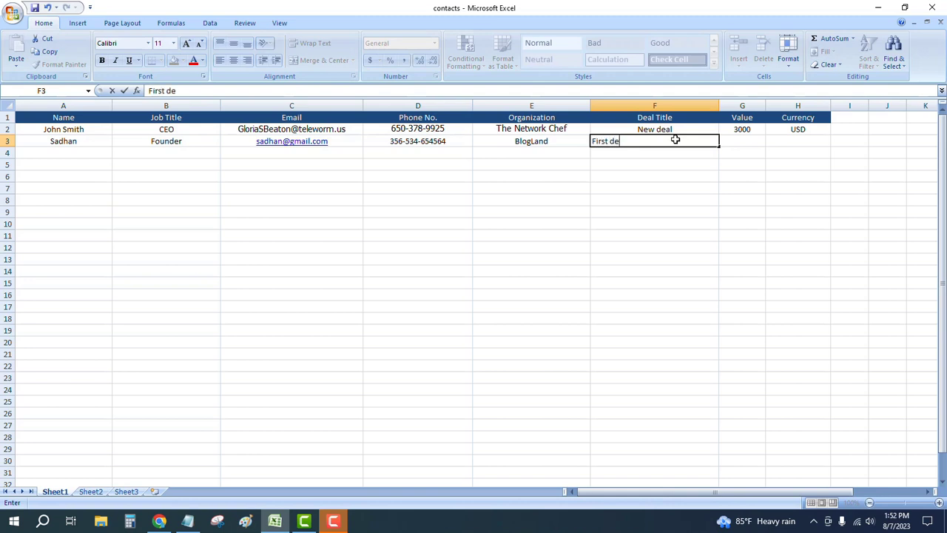
{"action": "key", "text": "Return"}
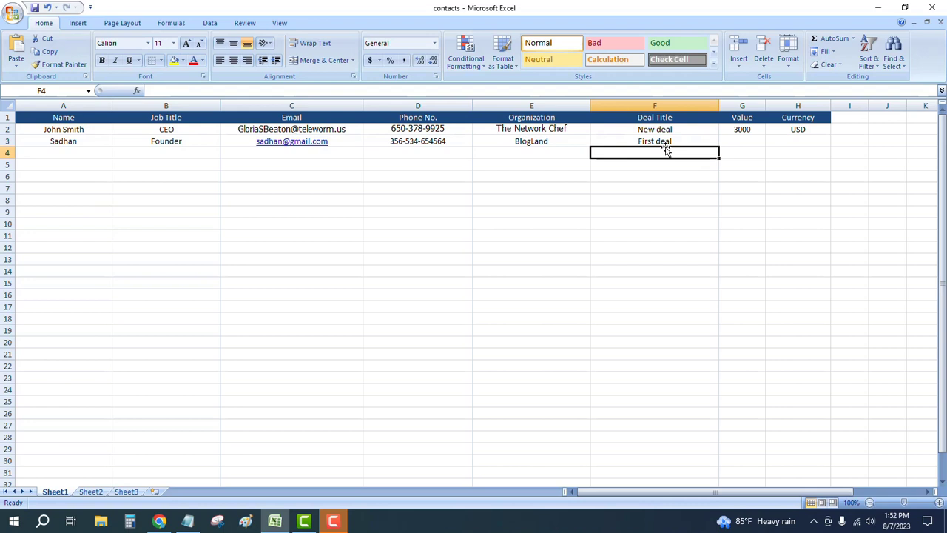
Enter deal value 5000 and currency USD for the second contact.
{"action": "left_click", "coordinate": [743, 142]}
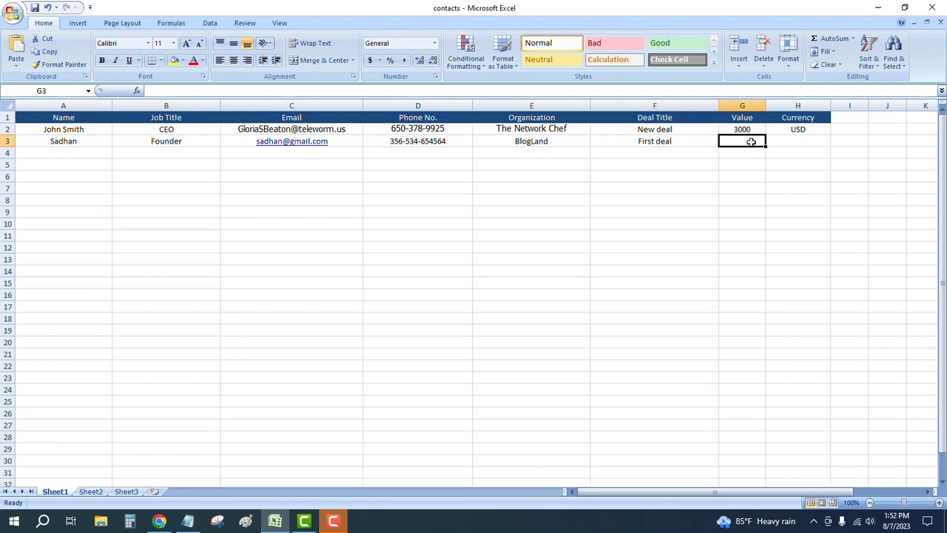
{"action": "type", "text": "5000"}
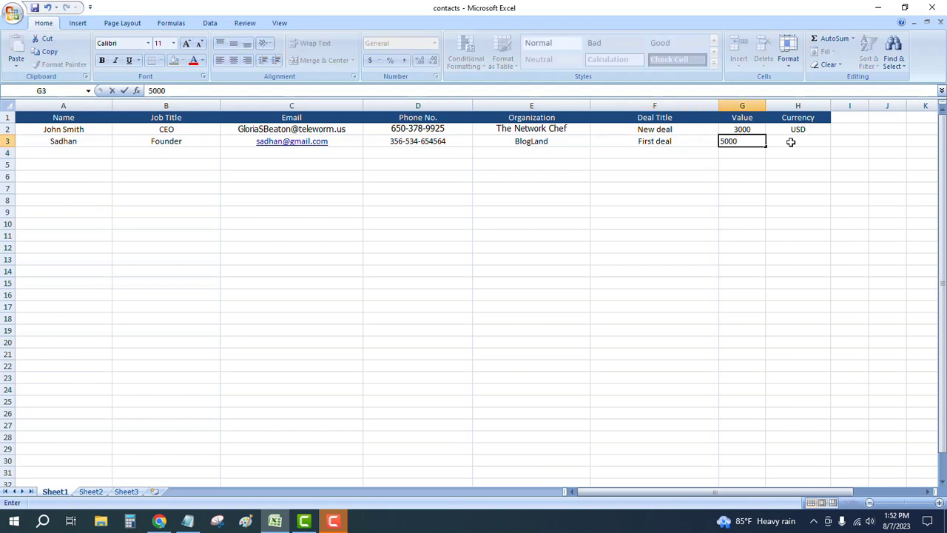
{"action": "key", "text": "Tab"}
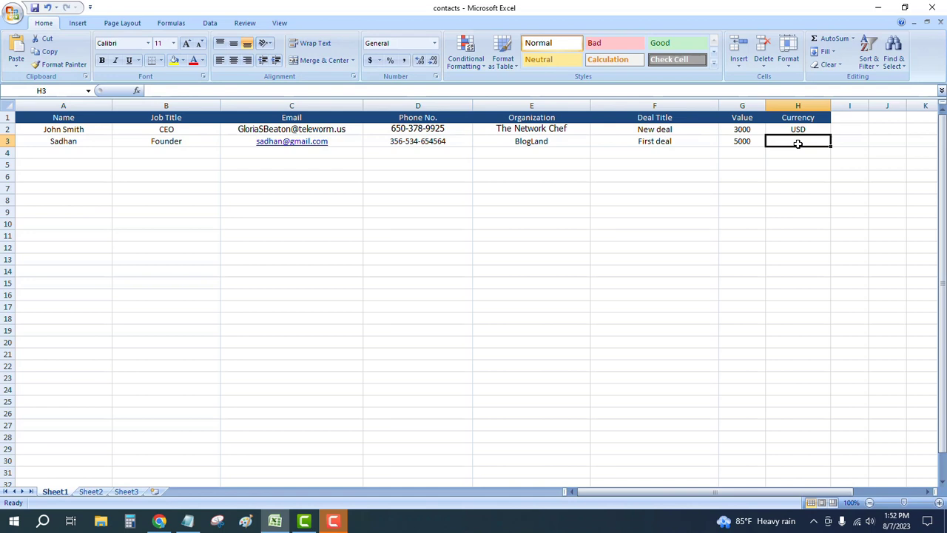
{"action": "type", "text": "UD"}
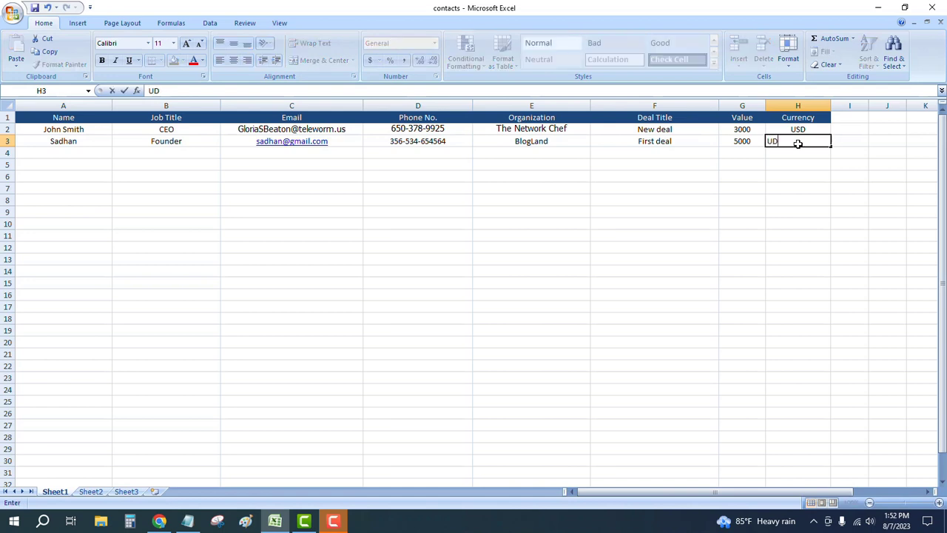
{"action": "type", "text": "S"}
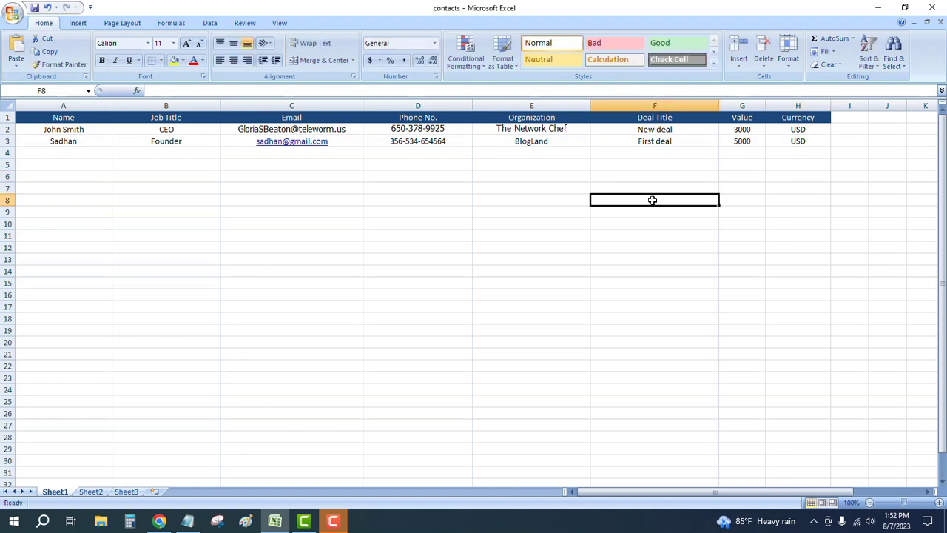
{"action": "mouse_move", "coordinate": [410, 249]}
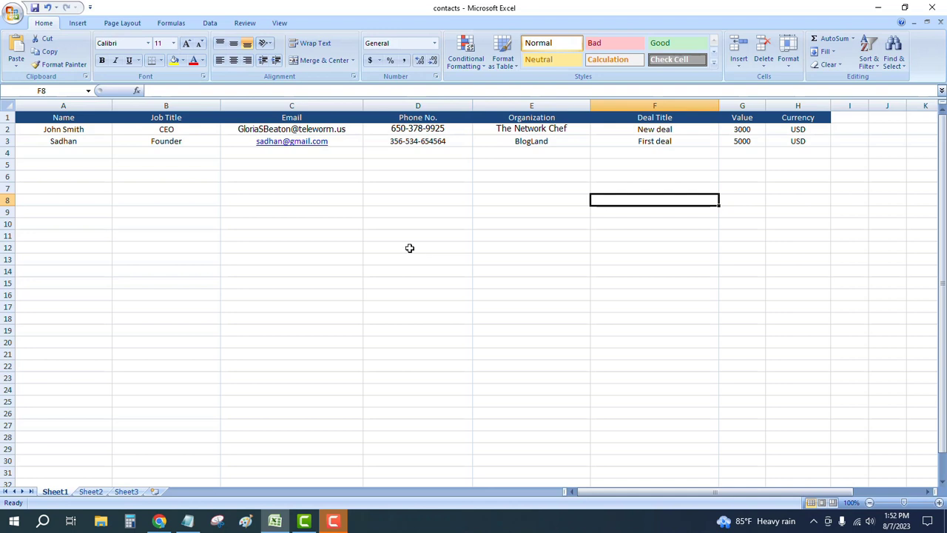
{"action": "mouse_move", "coordinate": [157, 216]}
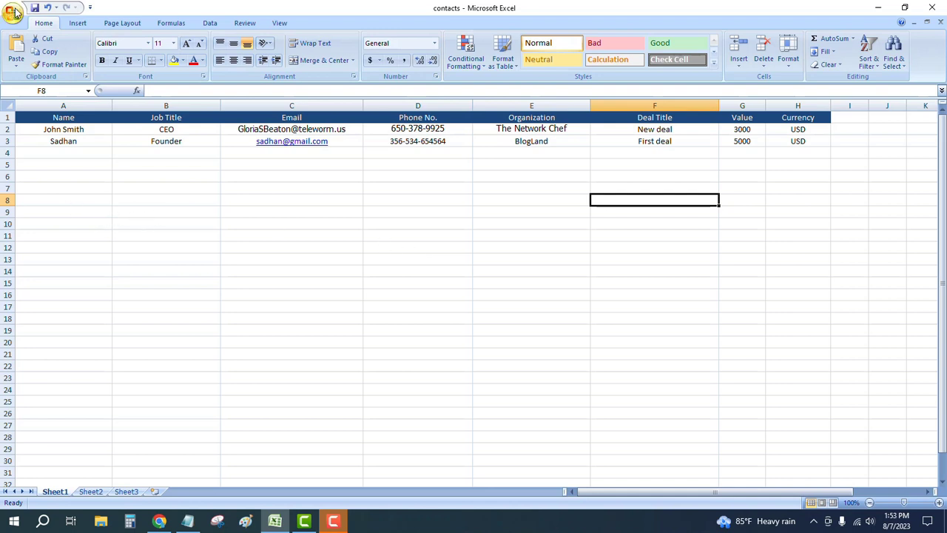
Save the workbook as contacts Excel Workbook on the Desktop via Save As.
{"action": "left_click", "coordinate": [13, 9]}
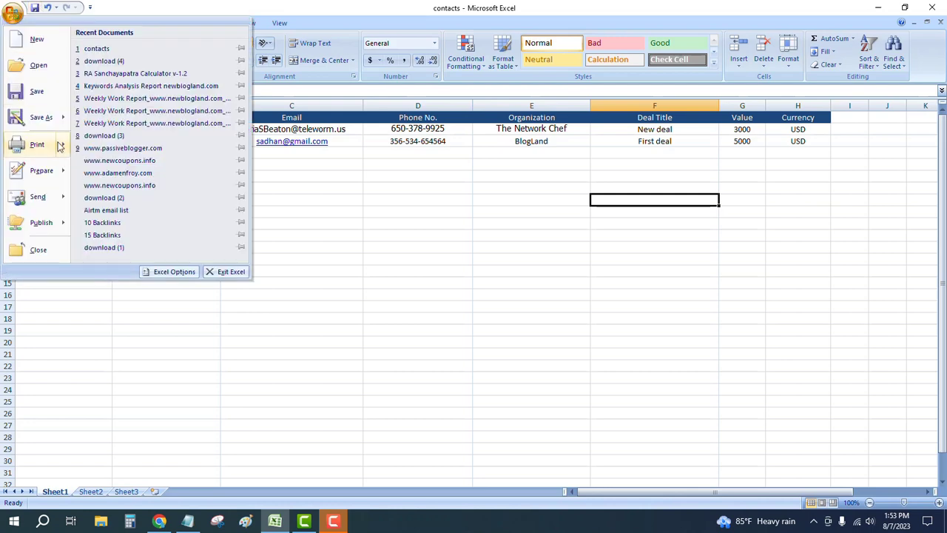
{"action": "left_click", "coordinate": [42, 117]}
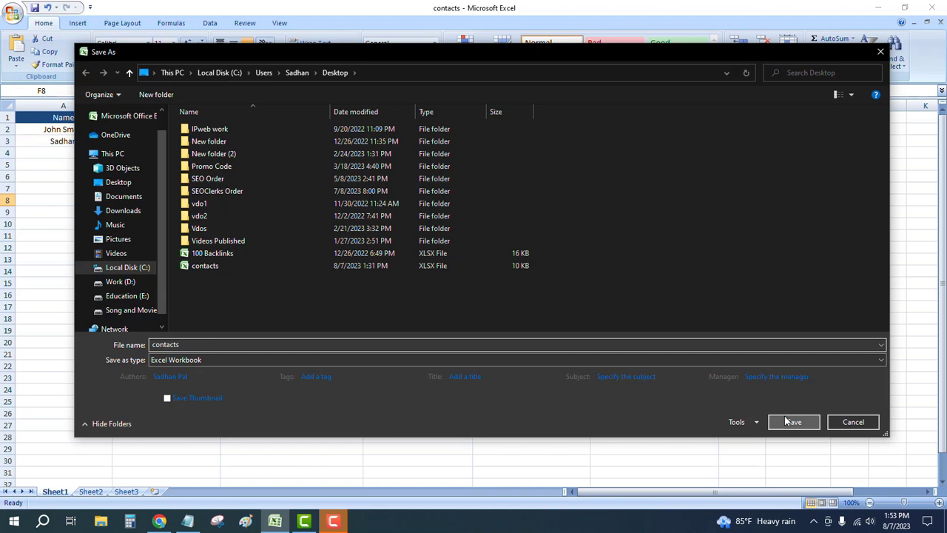
{"action": "left_click", "coordinate": [793, 422]}
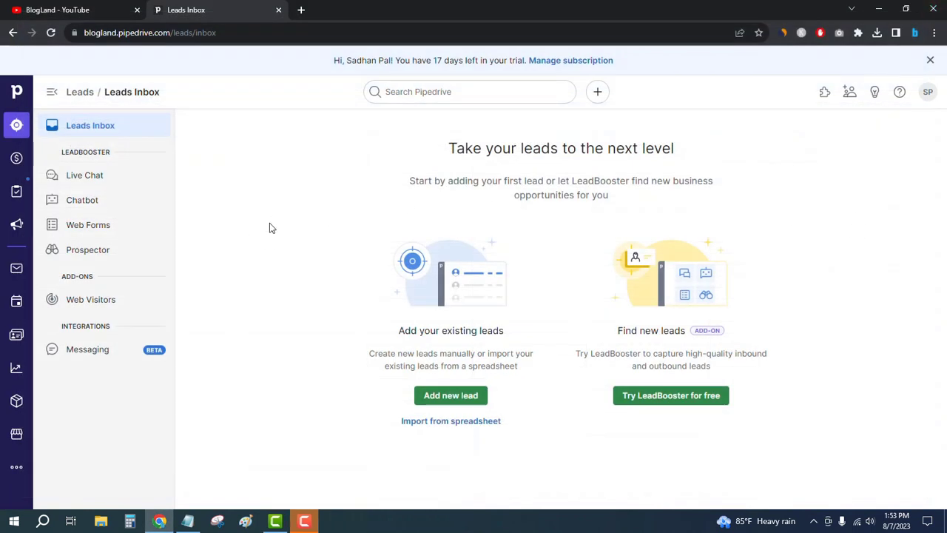
{"action": "mouse_move", "coordinate": [258, 225]}
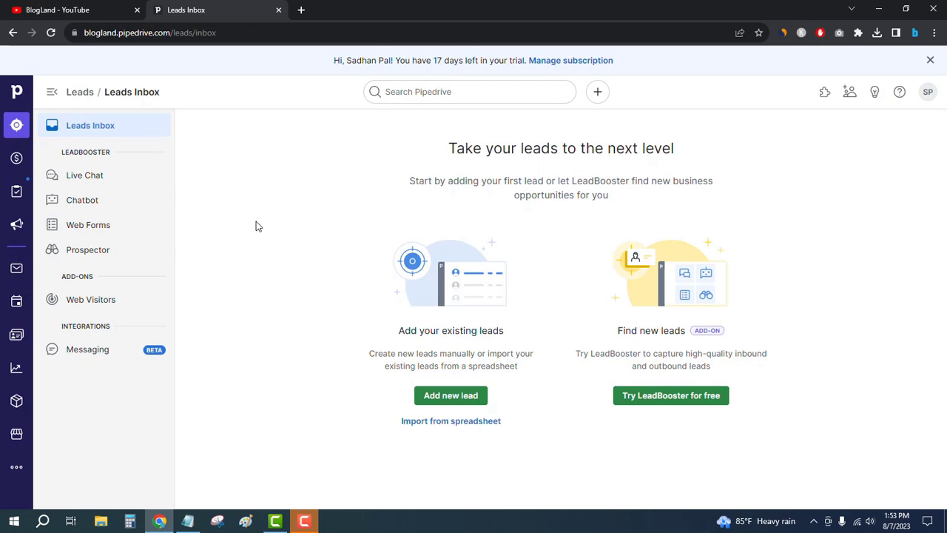
{"action": "mouse_move", "coordinate": [450, 420]}
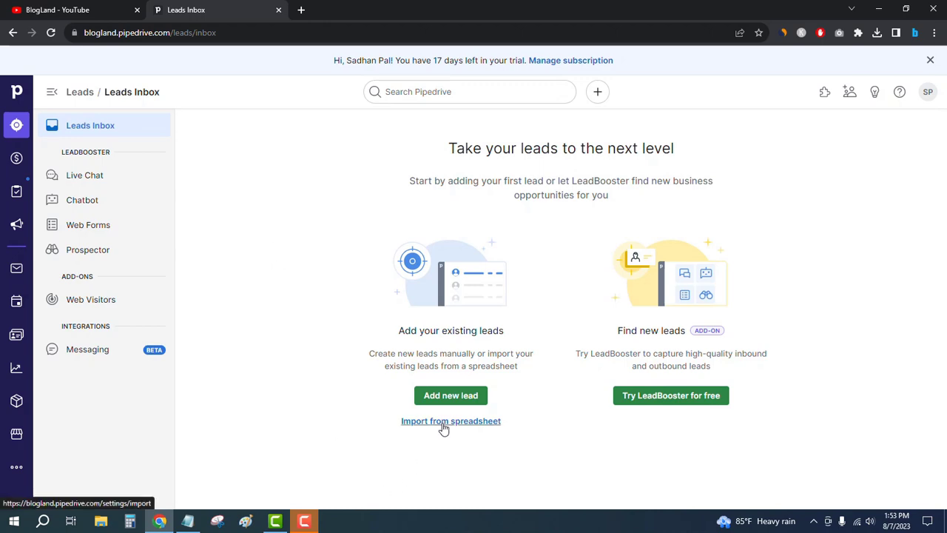
Upload contacts.xlsx into a spreadsheet import and continue to column mapping.
{"action": "left_click", "coordinate": [450, 420]}
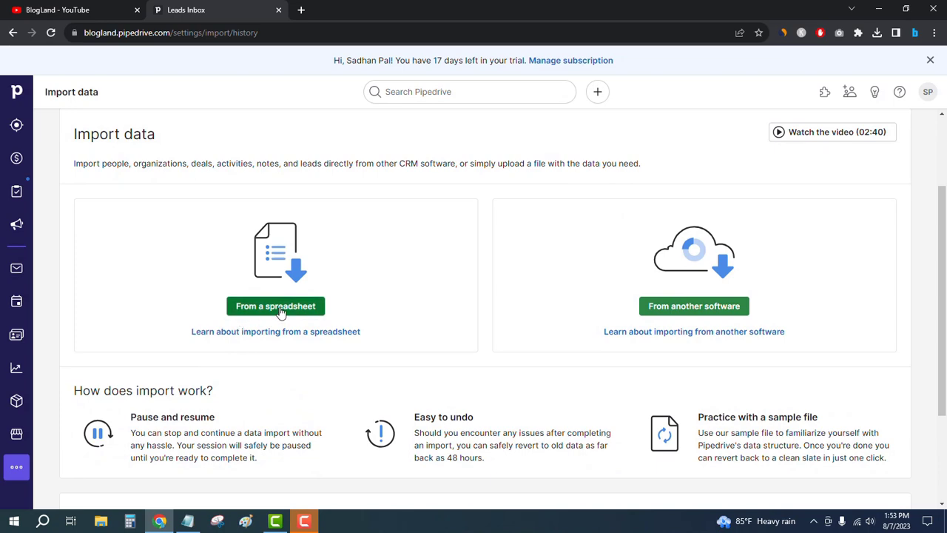
{"action": "left_click", "coordinate": [276, 305]}
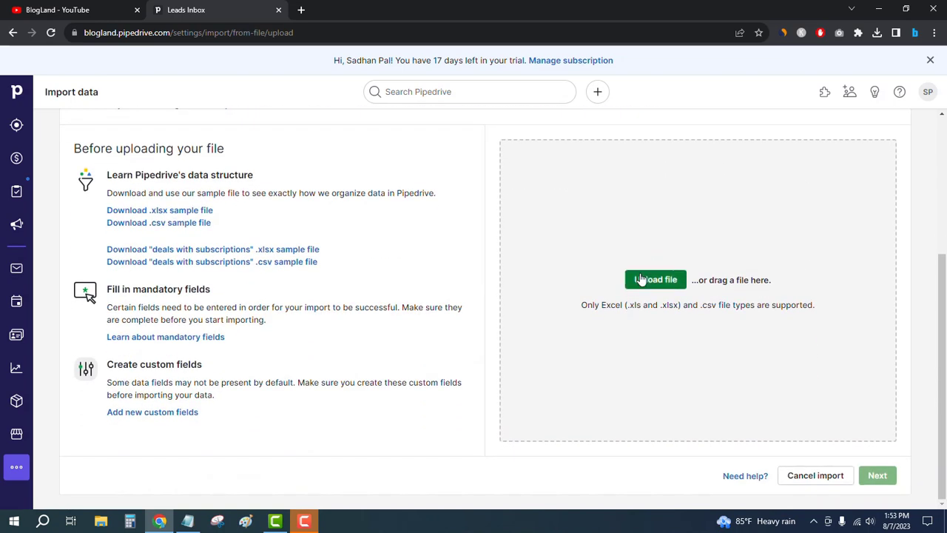
{"action": "left_click", "coordinate": [654, 280]}
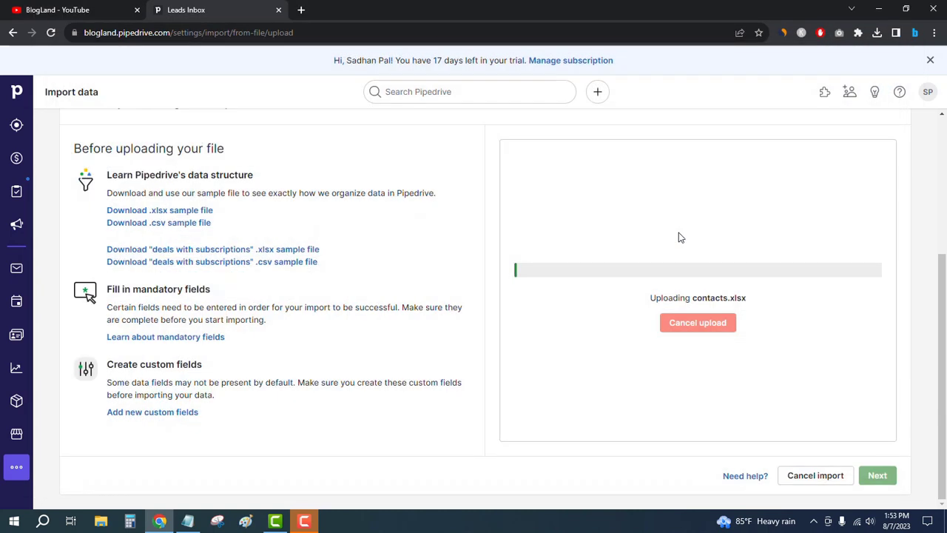
{"action": "mouse_move", "coordinate": [933, 210]}
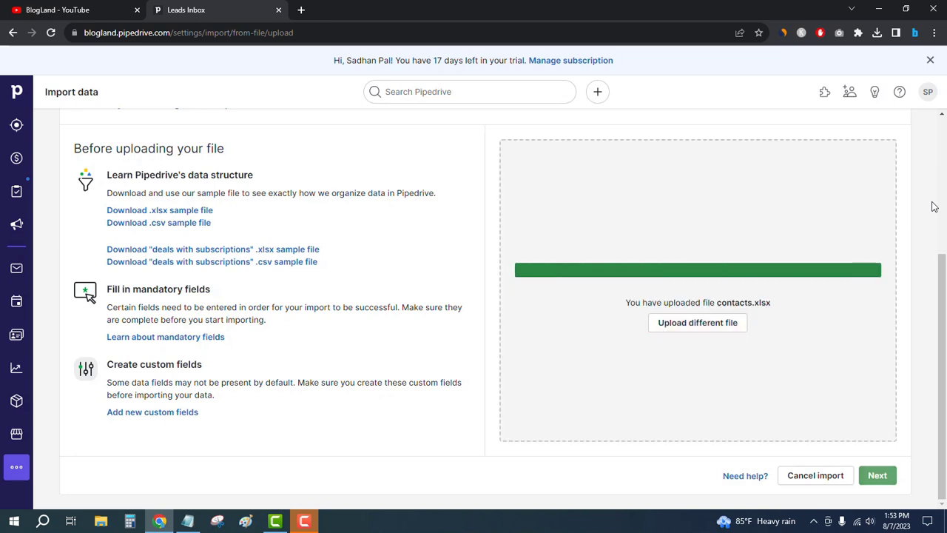
{"action": "left_click", "coordinate": [876, 475]}
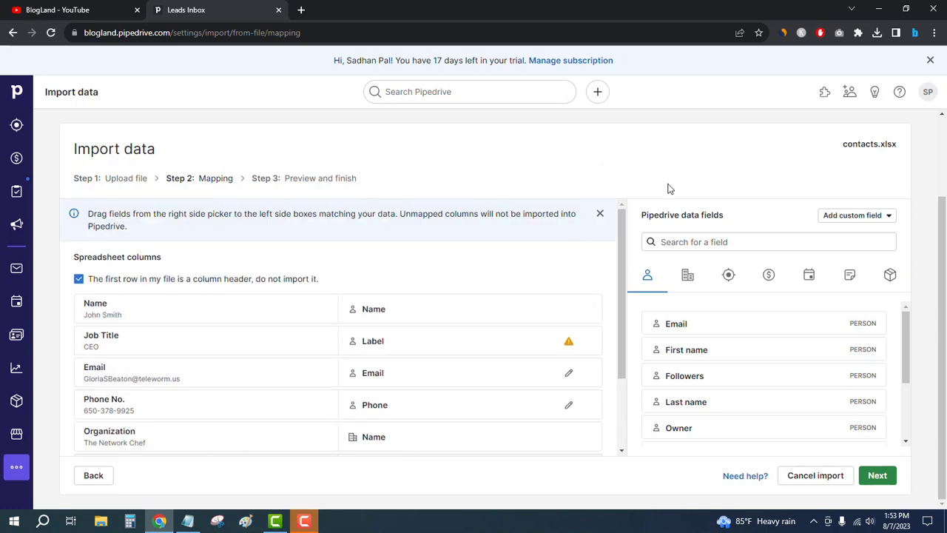
{"action": "mouse_move", "coordinate": [441, 250]}
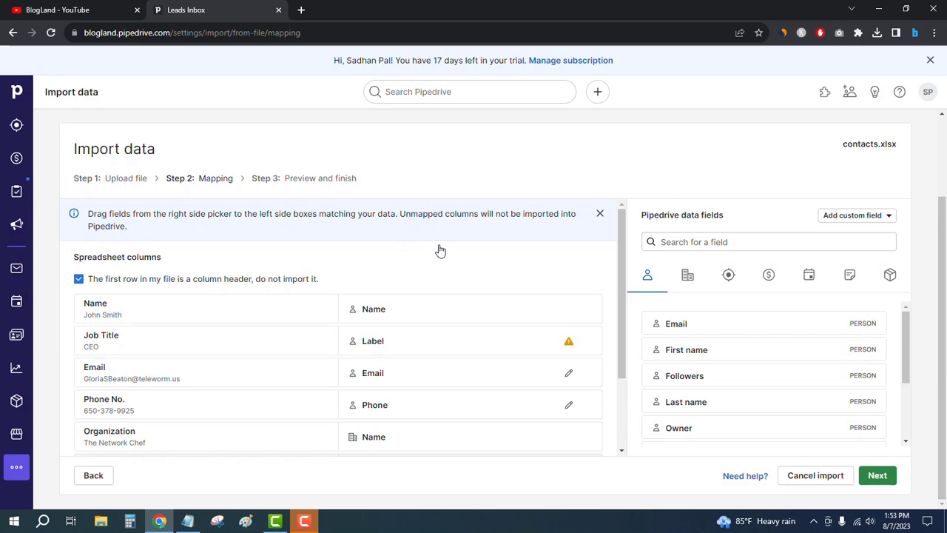
{"action": "mouse_move", "coordinate": [536, 260]}
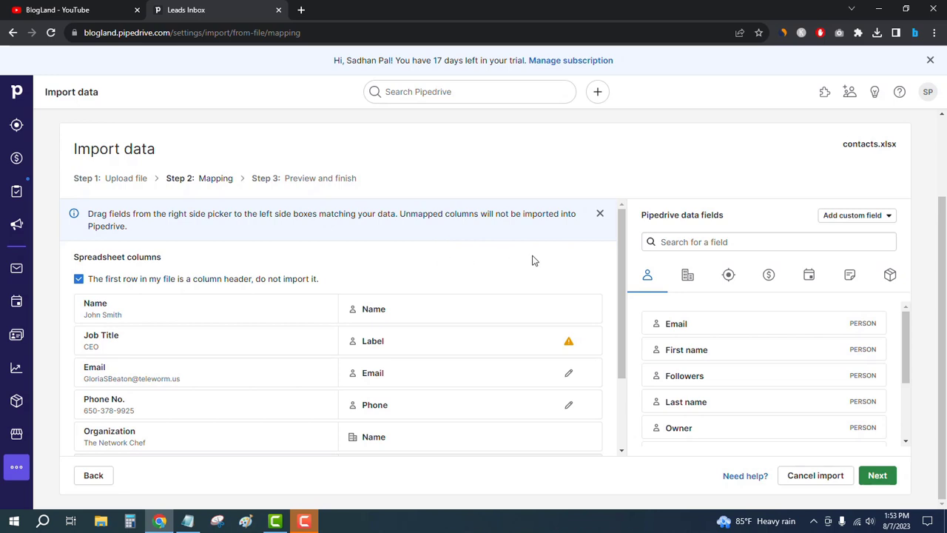
{"action": "mouse_move", "coordinate": [451, 225]}
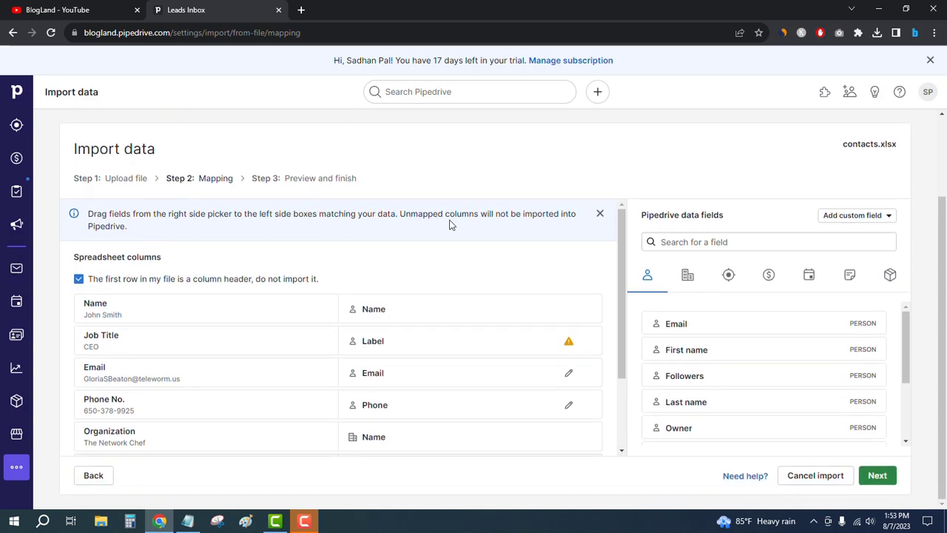
{"action": "left_click", "coordinate": [599, 213]}
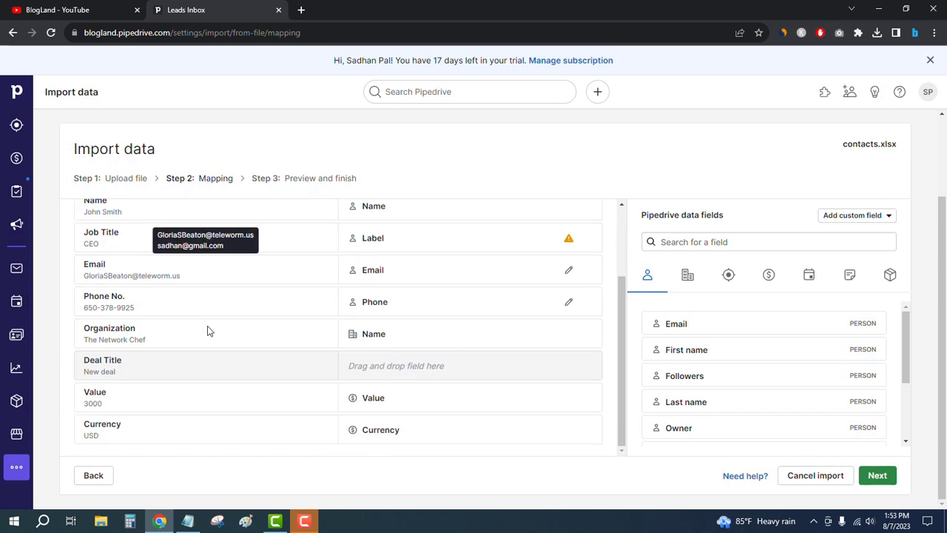
{"action": "scroll", "scroll_direction": "up", "scroll_amount": 3}
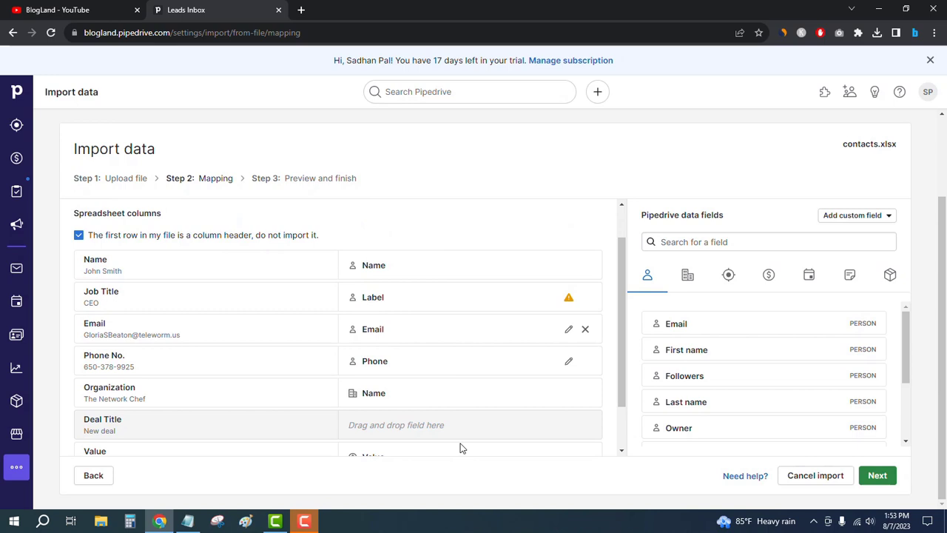
{"action": "scroll", "scroll_direction": "down", "scroll_amount": 3}
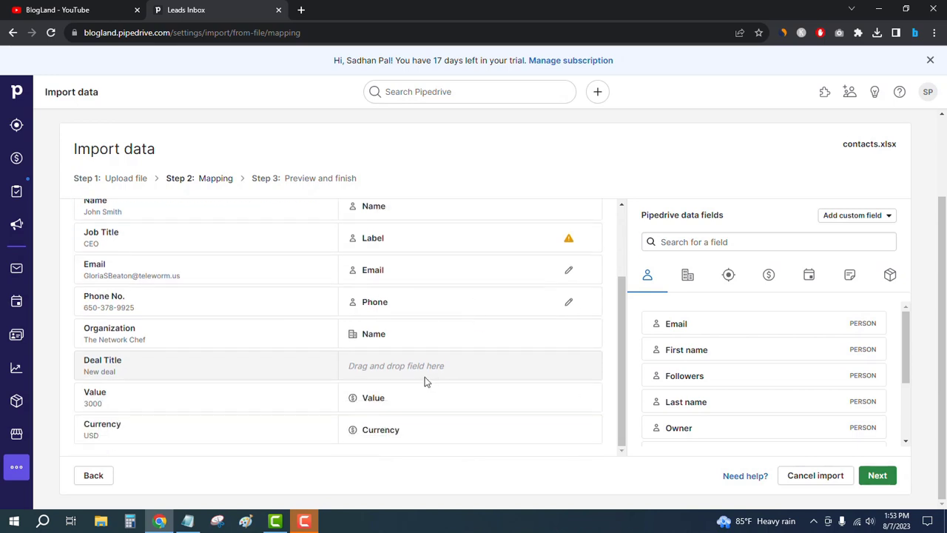
{"action": "scroll", "scroll_direction": "up", "scroll_amount": 3}
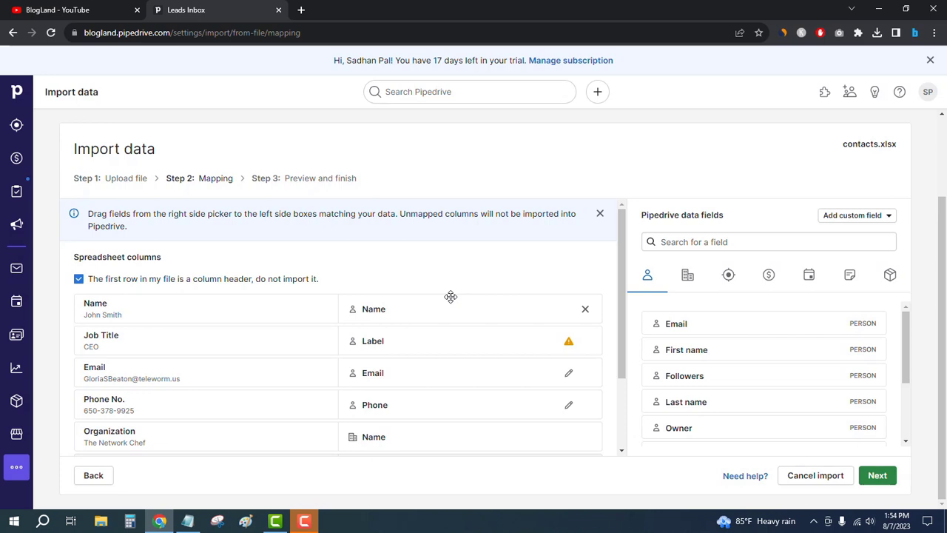
{"action": "scroll", "scroll_direction": "down", "scroll_amount": 3}
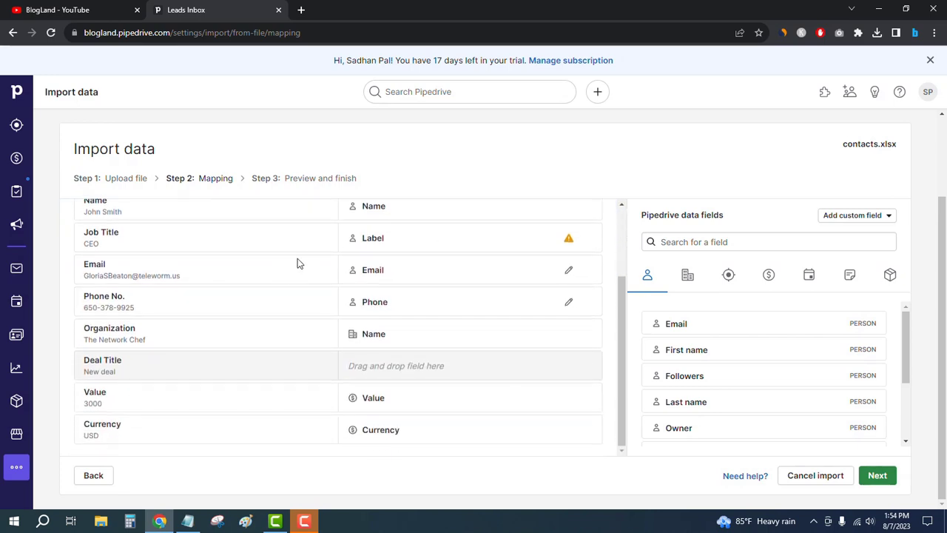
{"action": "mouse_move", "coordinate": [312, 352]}
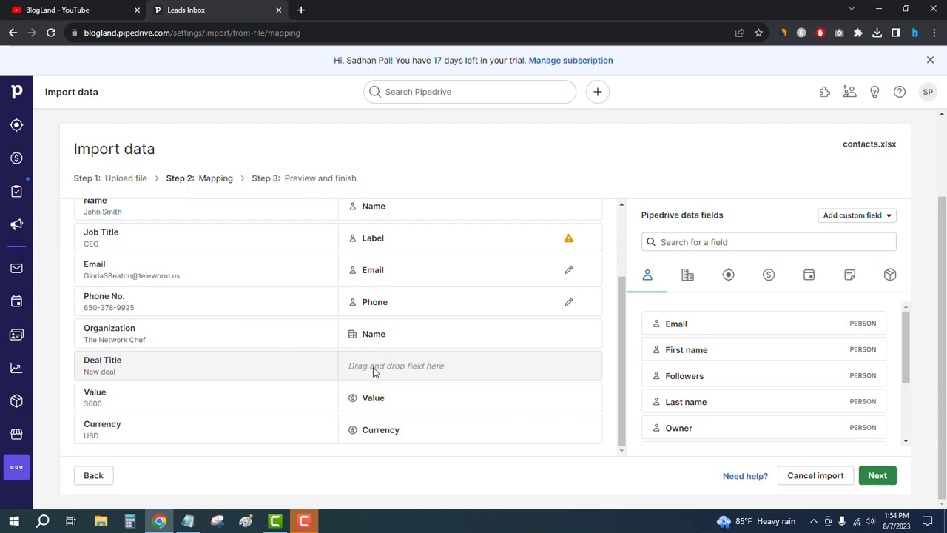
{"action": "mouse_move", "coordinate": [97, 363]}
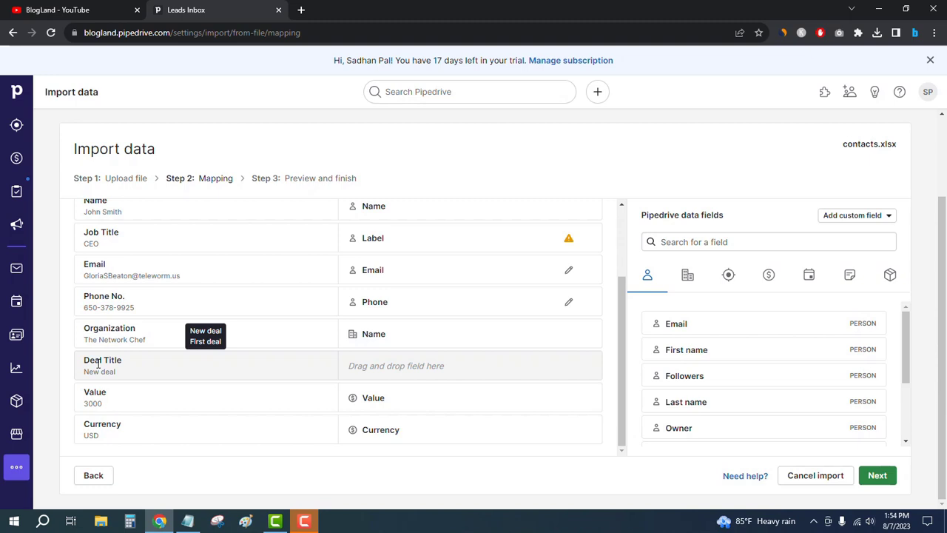
{"action": "mouse_move", "coordinate": [125, 367]}
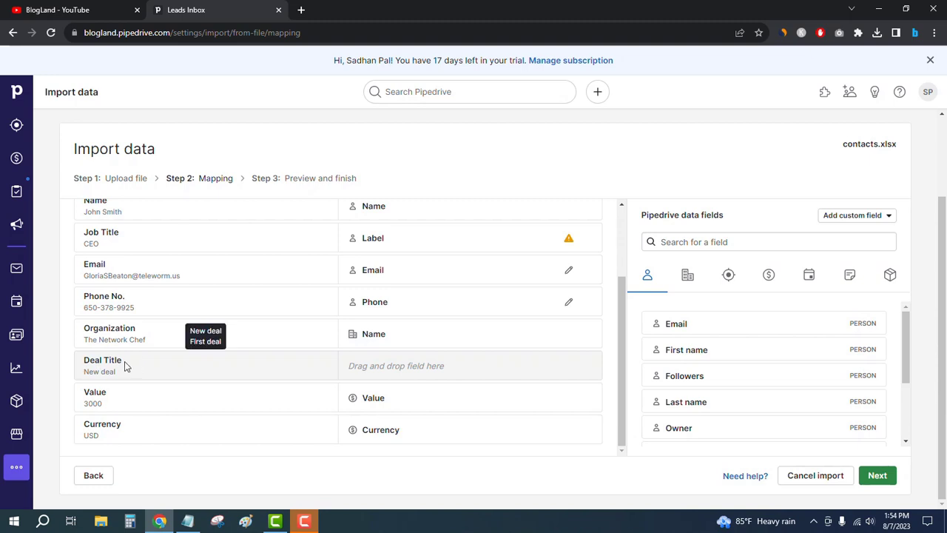
{"action": "mouse_move", "coordinate": [340, 367]}
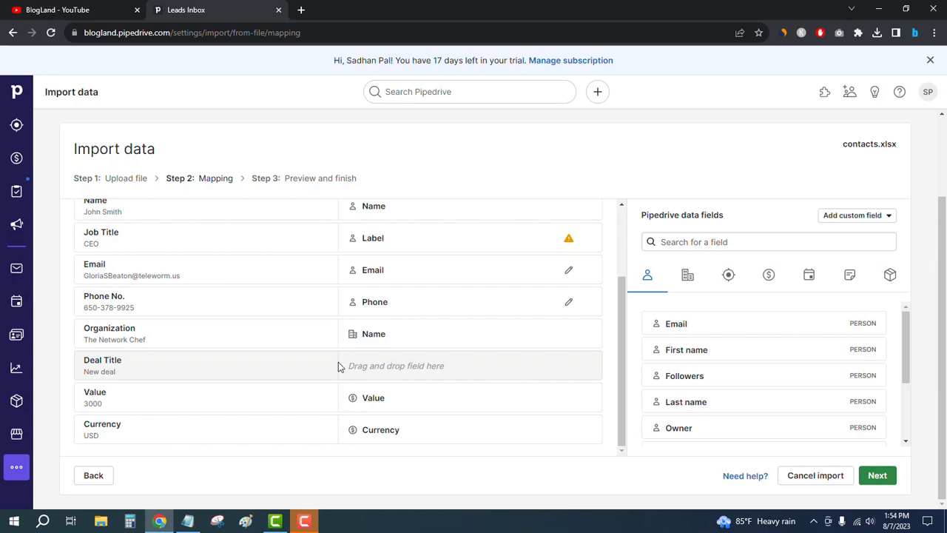
{"action": "mouse_move", "coordinate": [377, 373]}
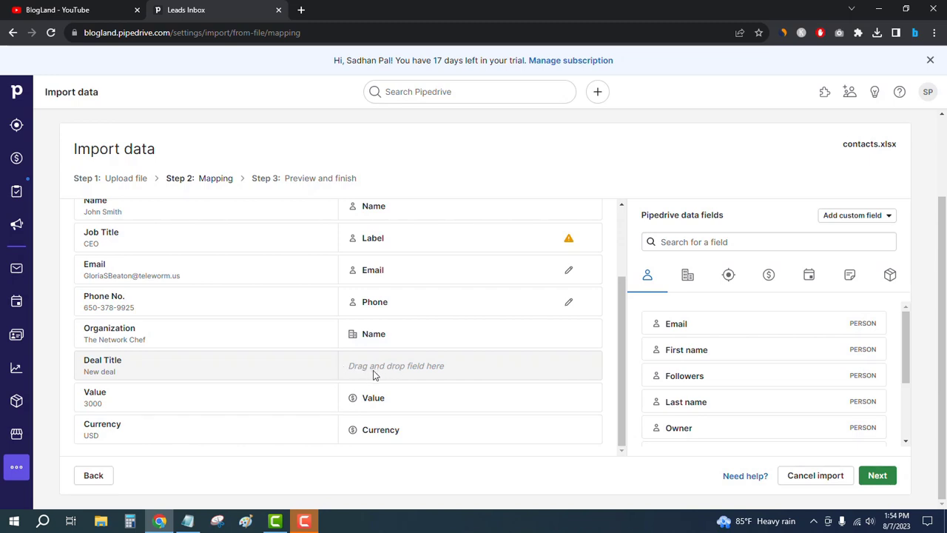
{"action": "mouse_move", "coordinate": [423, 367]}
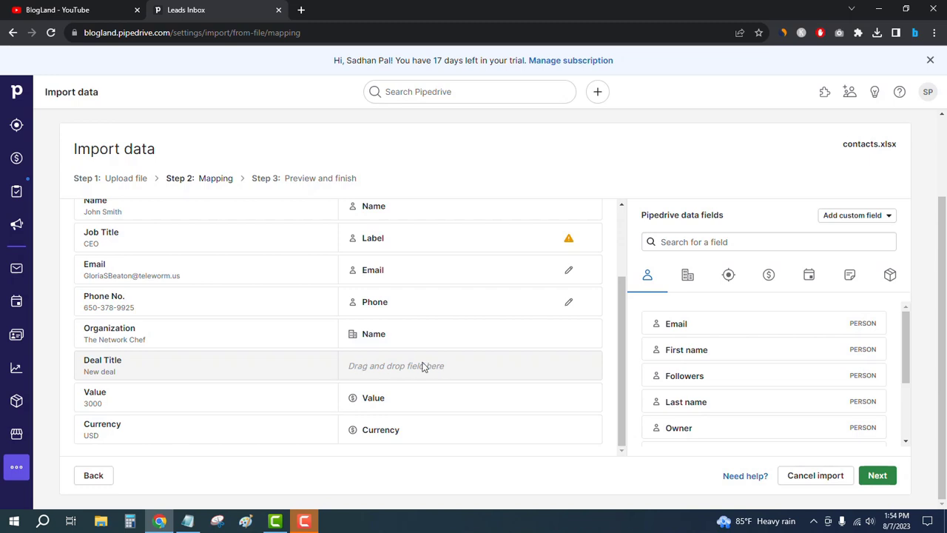
{"action": "mouse_move", "coordinate": [640, 378]}
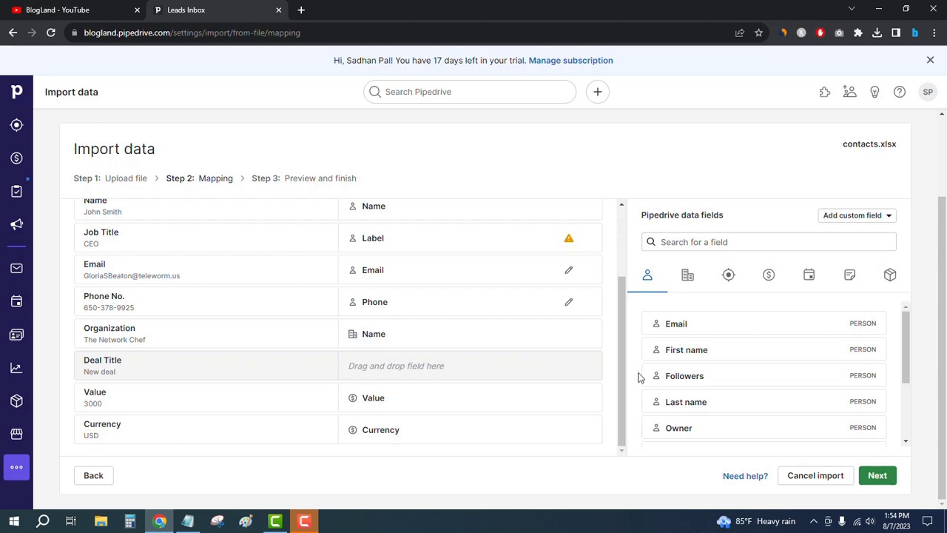
Show the Deals data fields and scroll to the Title field for mapping Deal Title.
{"action": "left_click", "coordinate": [728, 274]}
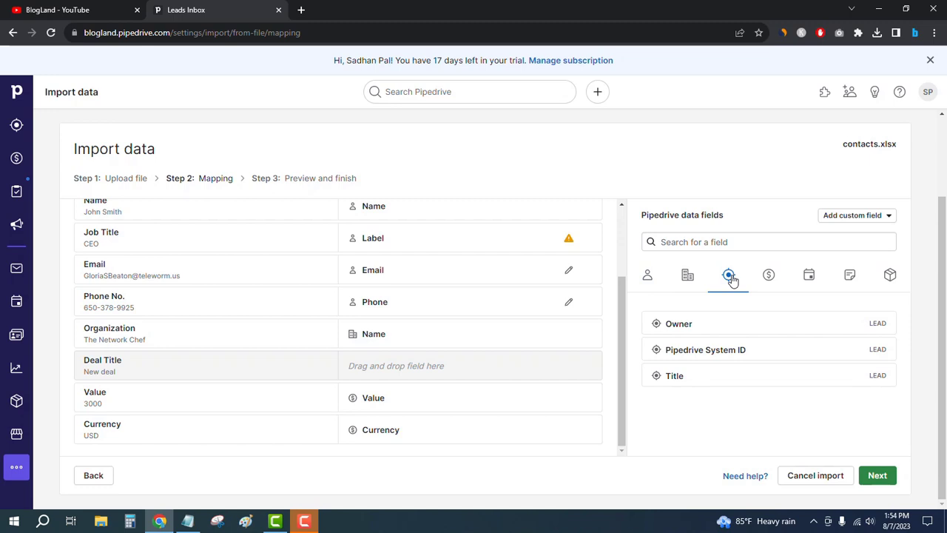
{"action": "left_click", "coordinate": [769, 274]}
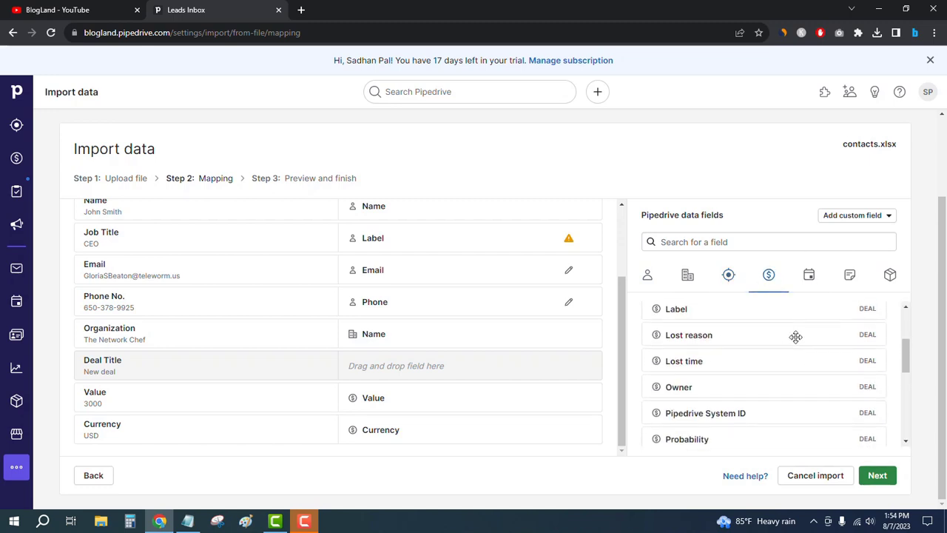
{"action": "scroll", "scroll_direction": "down", "scroll_amount": 3}
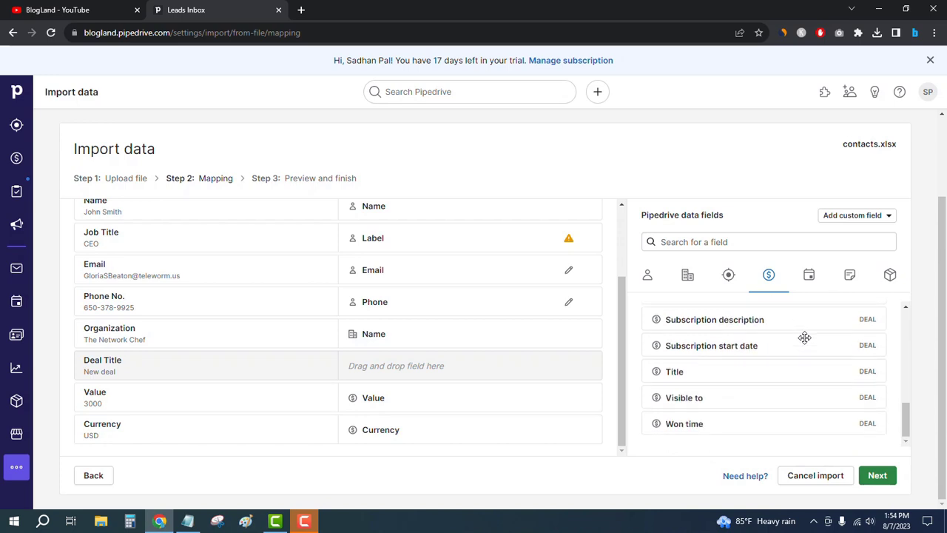
{"action": "mouse_move", "coordinate": [666, 370]}
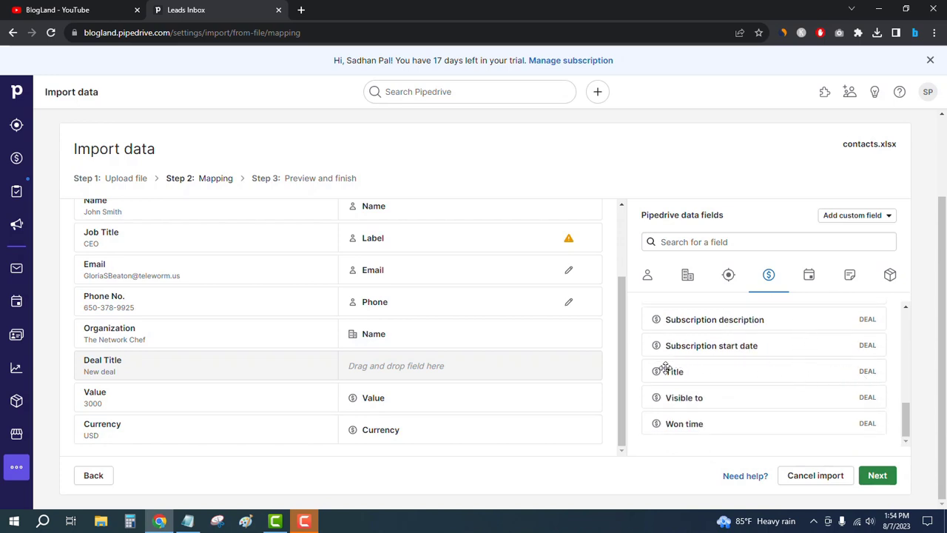
{"action": "mouse_move", "coordinate": [688, 367]}
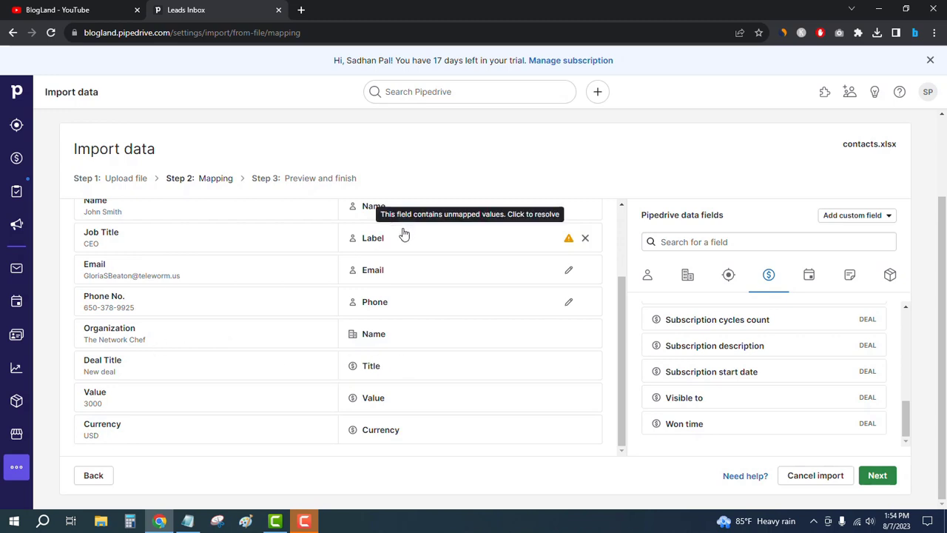
{"action": "mouse_move", "coordinate": [385, 309]}
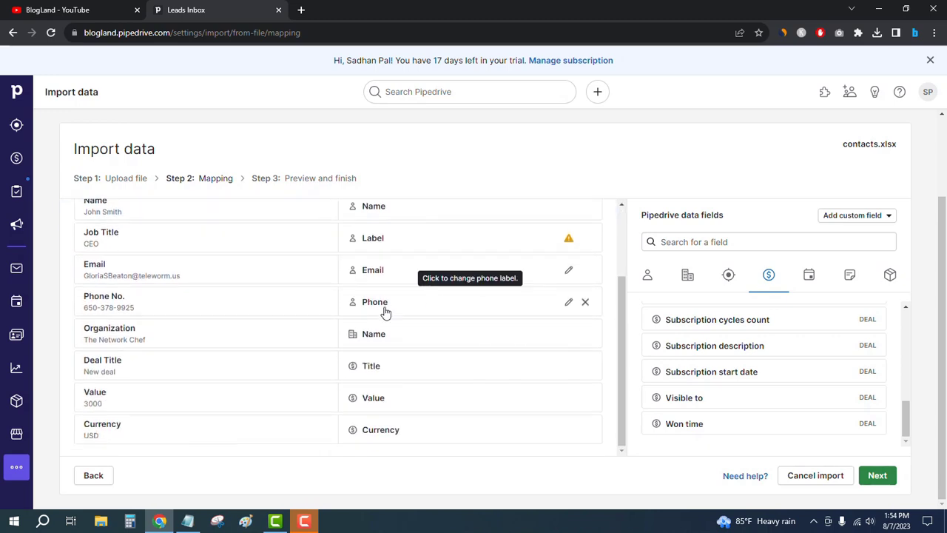
{"action": "mouse_move", "coordinate": [425, 269]}
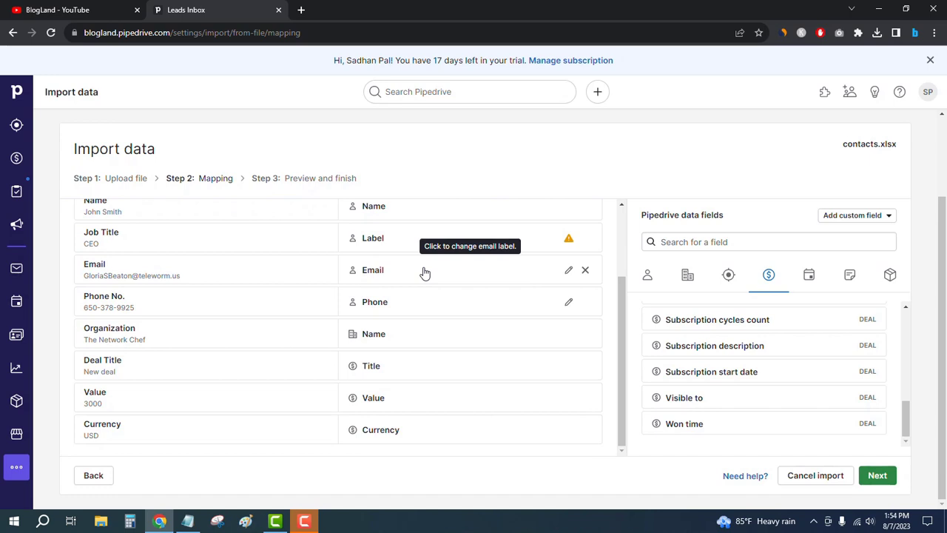
{"action": "mouse_move", "coordinate": [598, 207]}
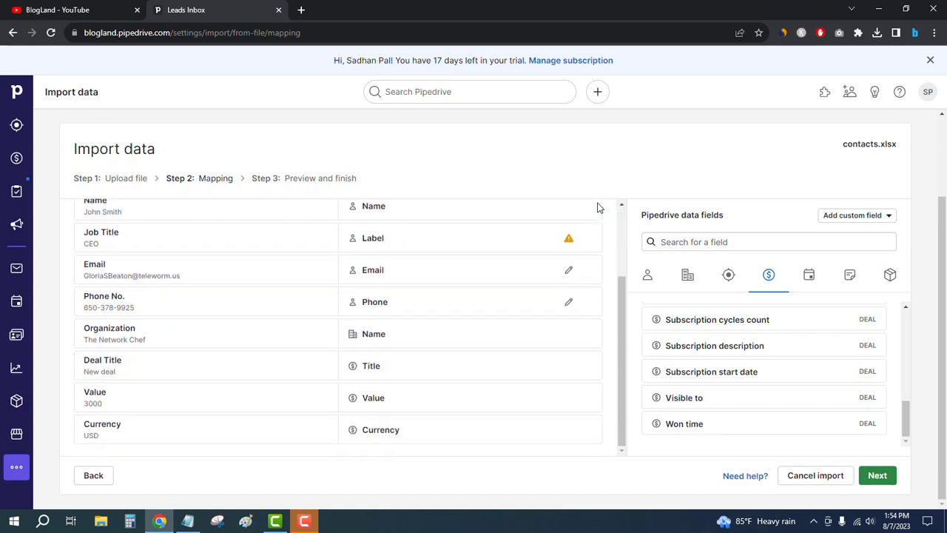
{"action": "mouse_move", "coordinate": [592, 327]}
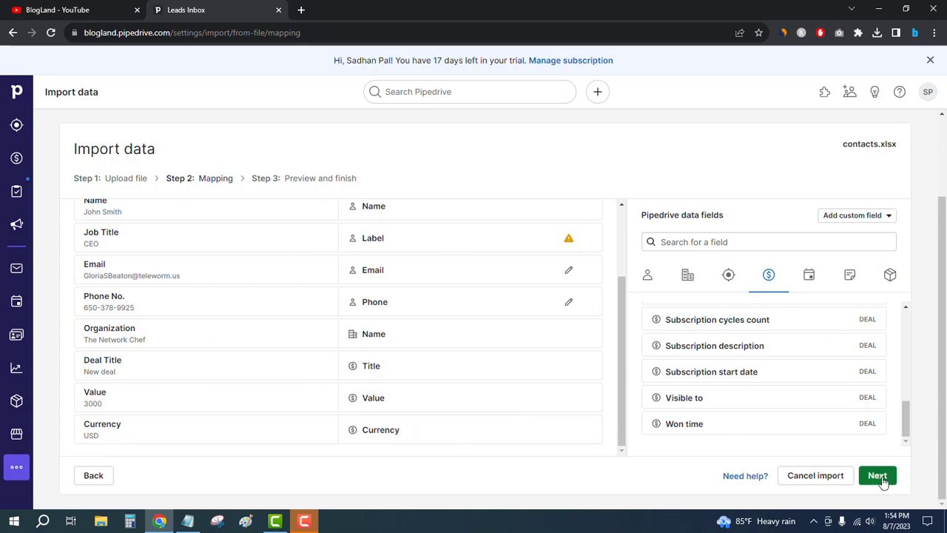
Review the preview of organizations, people and deals, then start the import.
{"action": "left_click", "coordinate": [878, 475]}
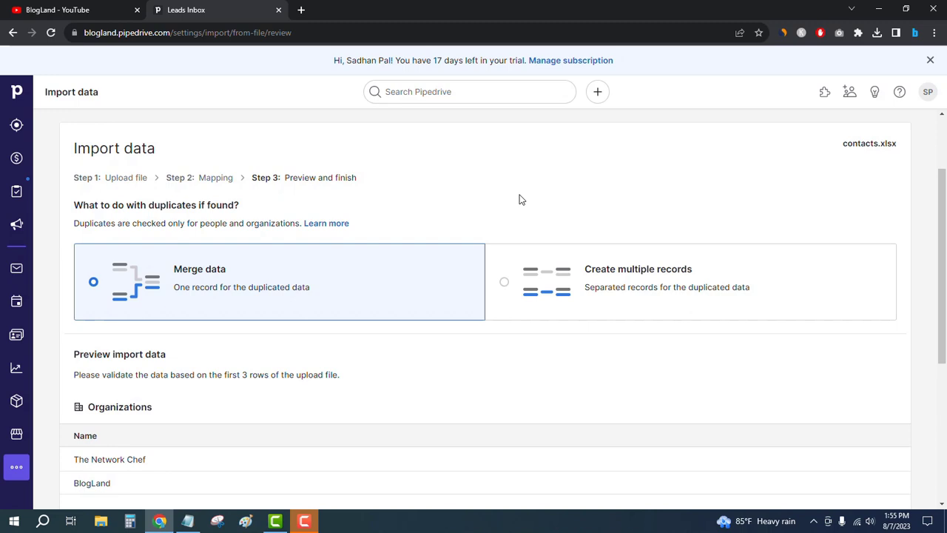
{"action": "scroll", "scroll_direction": "down", "scroll_amount": 3}
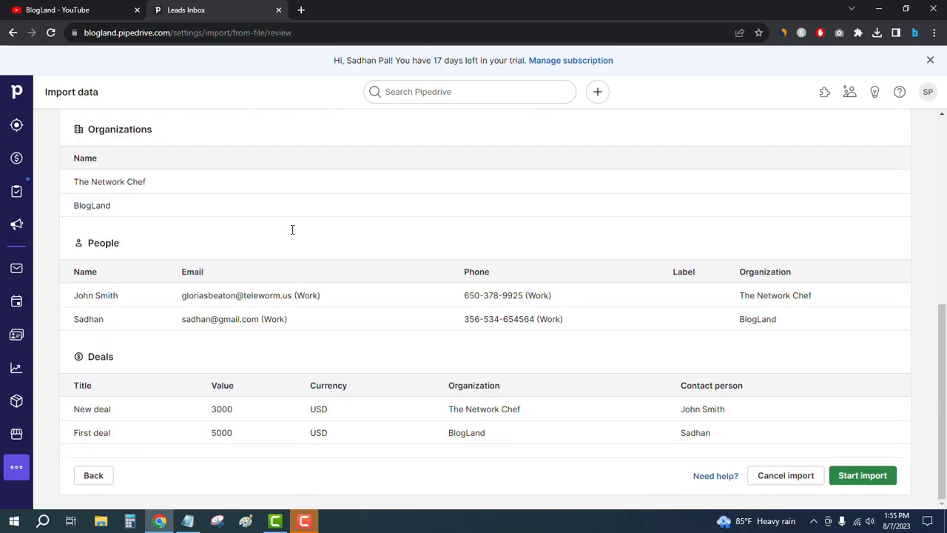
{"action": "mouse_move", "coordinate": [518, 210]}
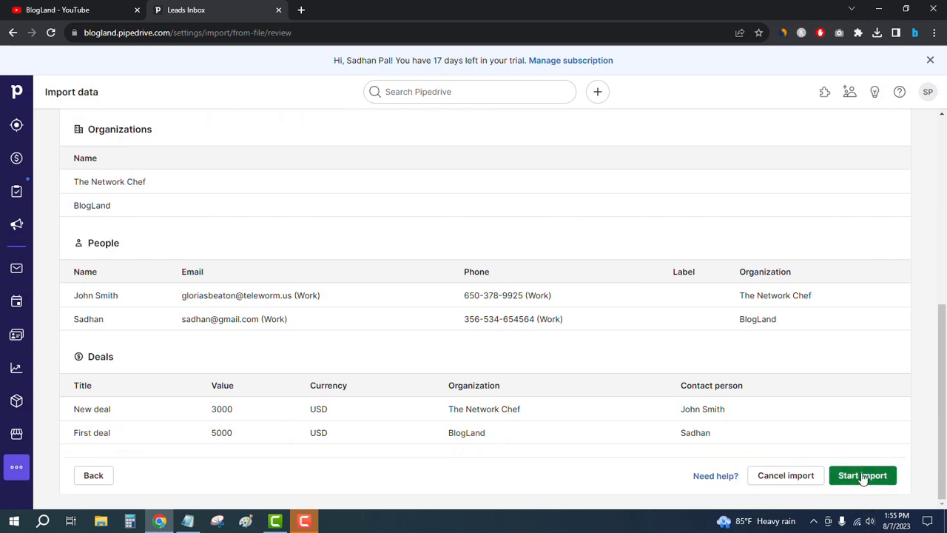
{"action": "left_click", "coordinate": [862, 475]}
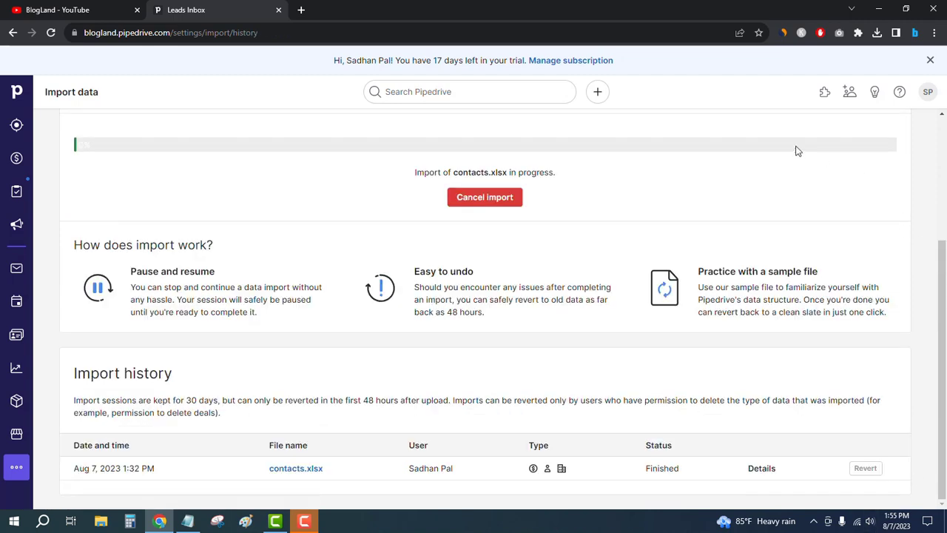
{"action": "mouse_move", "coordinate": [888, 191]}
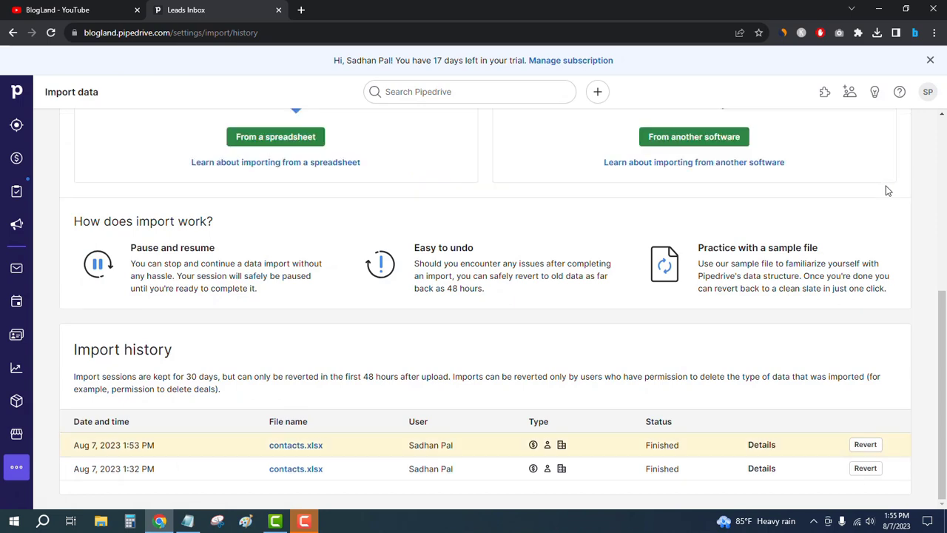
{"action": "mouse_move", "coordinate": [918, 208]}
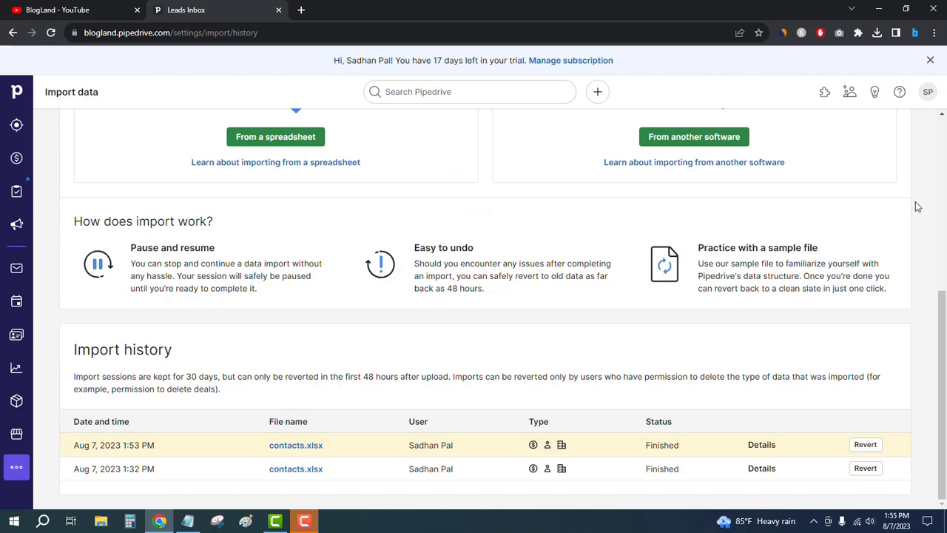
{"action": "mouse_move", "coordinate": [922, 210]}
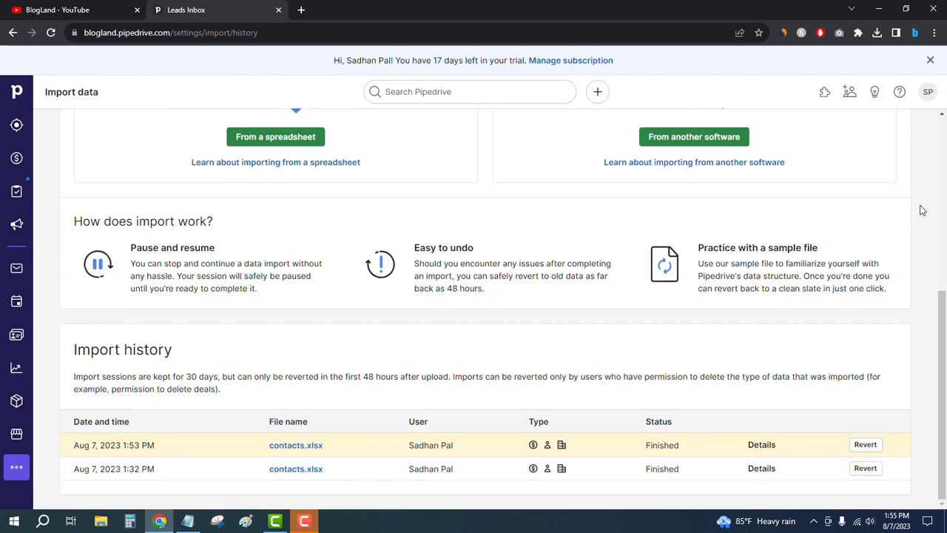
{"action": "mouse_move", "coordinate": [913, 272]}
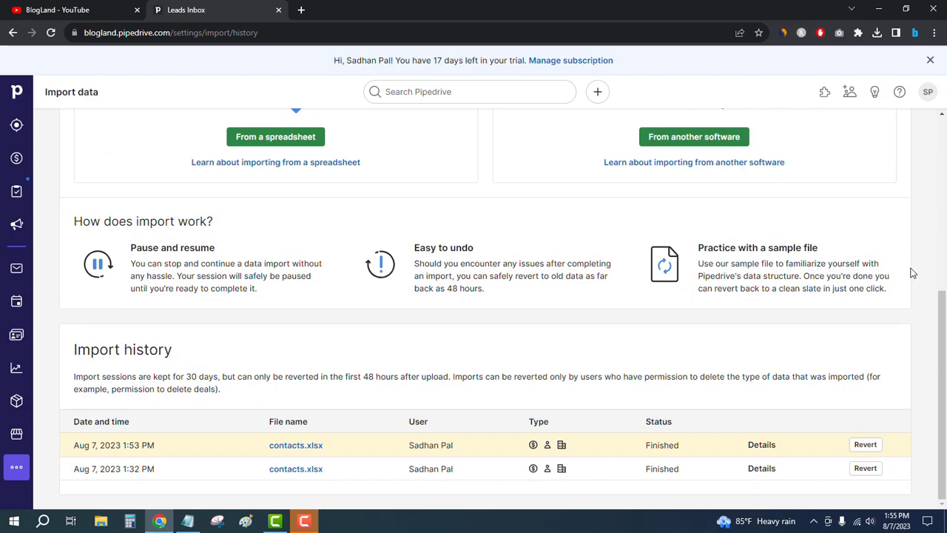
{"action": "mouse_move", "coordinate": [901, 381]}
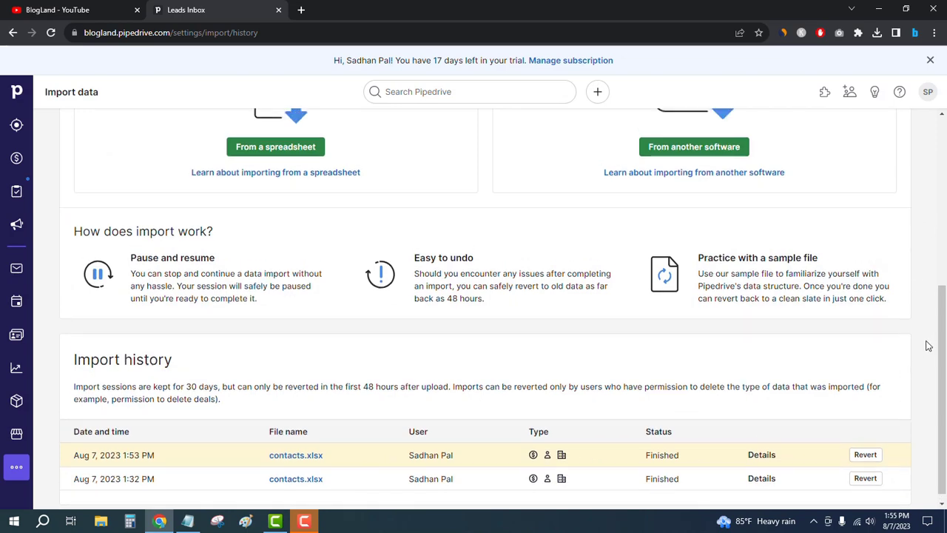
Scroll through Import history to see the contacts.xlsx import listed as Finished.
{"action": "scroll", "scroll_direction": "up", "scroll_amount": 3}
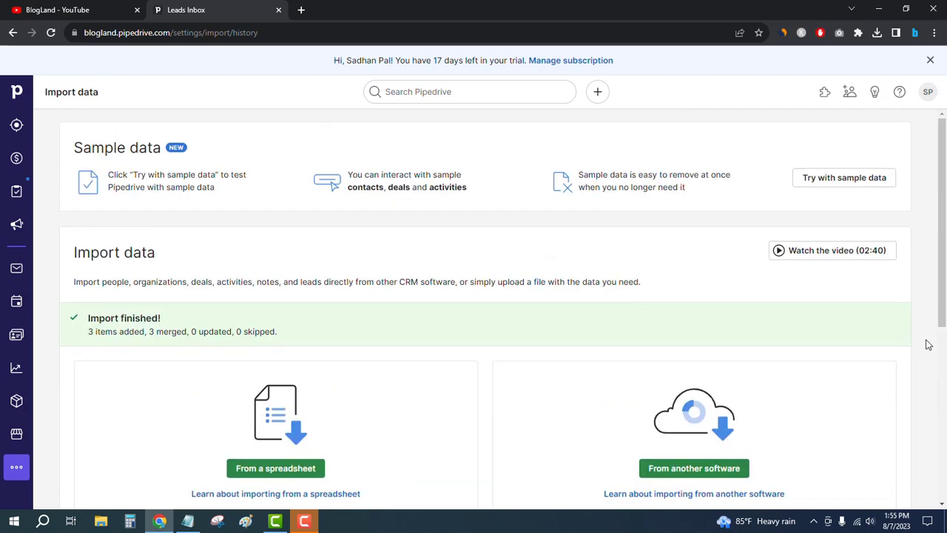
{"action": "scroll", "scroll_direction": "down", "scroll_amount": 3}
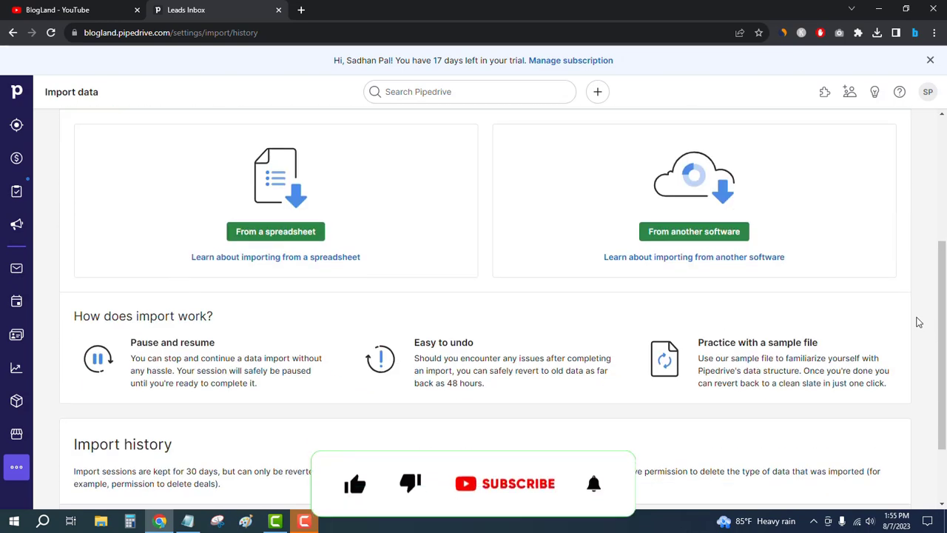